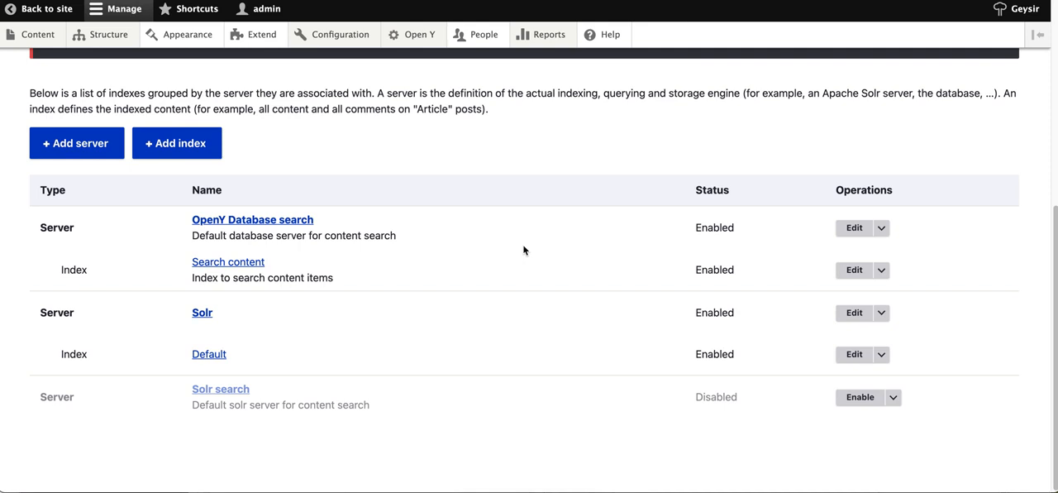
pyautogui.moveTo(529, 249)
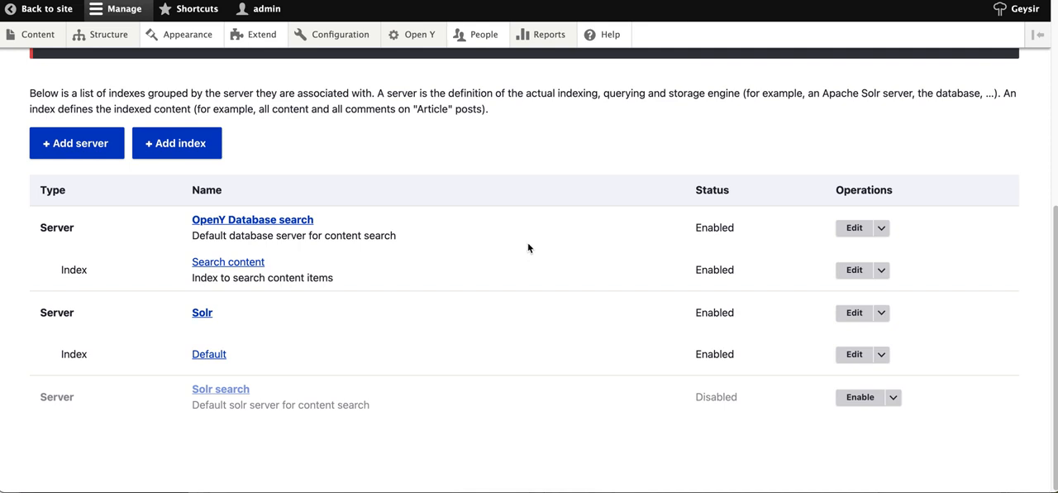
pyautogui.moveTo(438, 209)
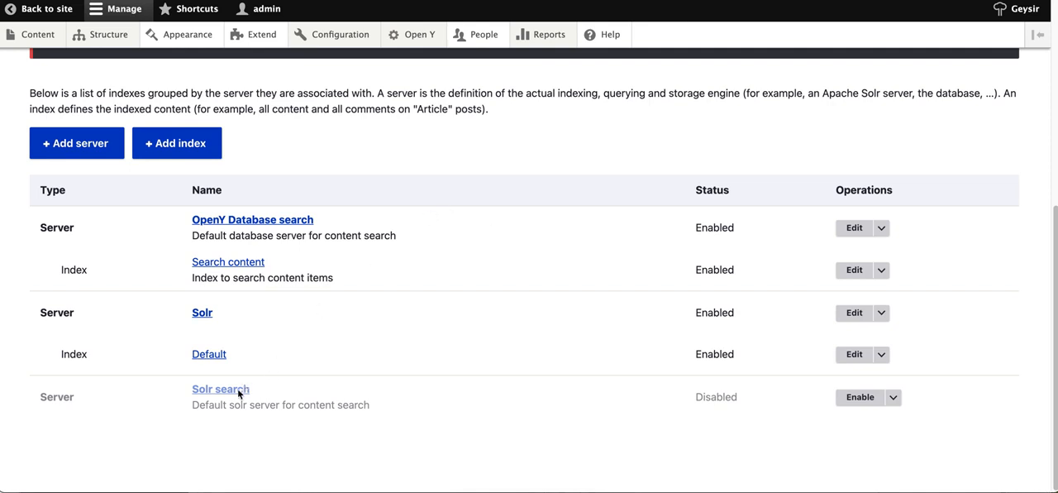
pyautogui.moveTo(269, 219)
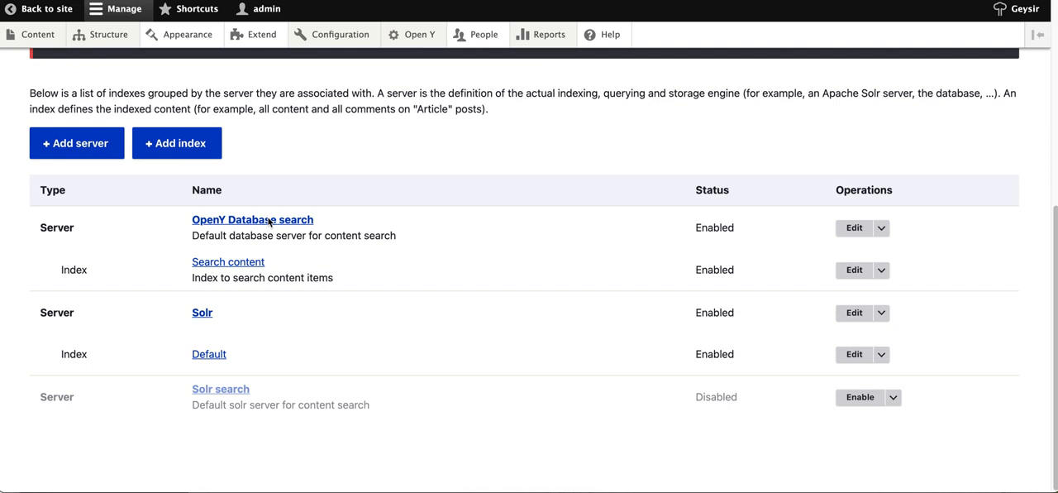
pyautogui.moveTo(340, 225)
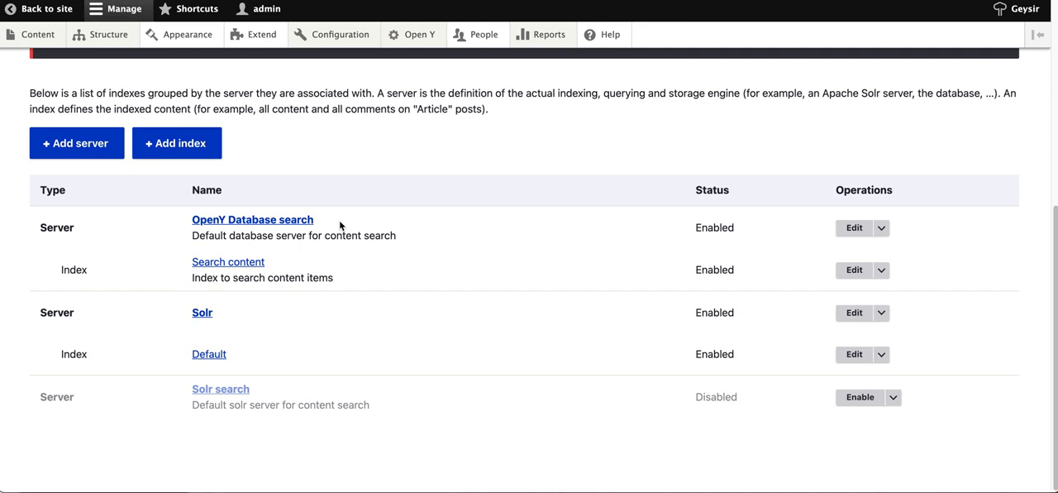
pyautogui.moveTo(356, 216)
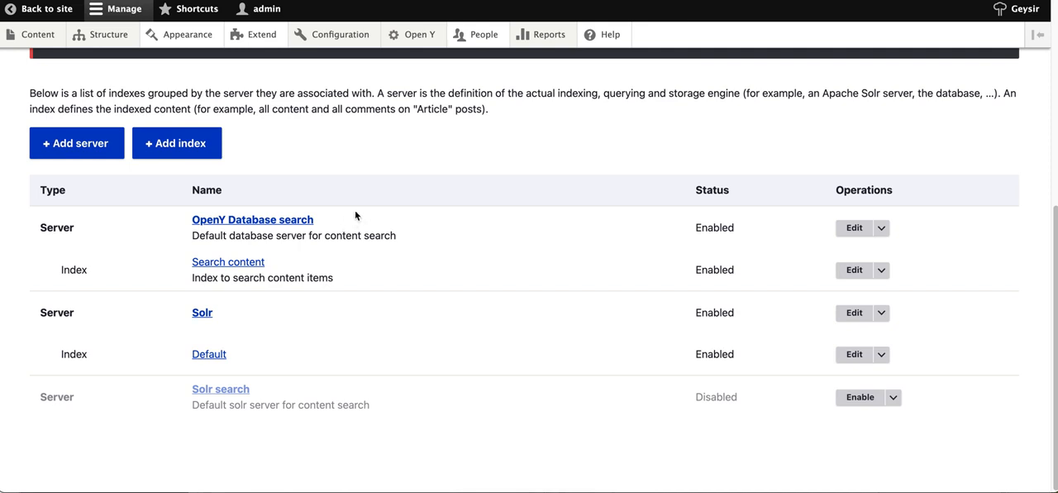
pyautogui.moveTo(267, 226)
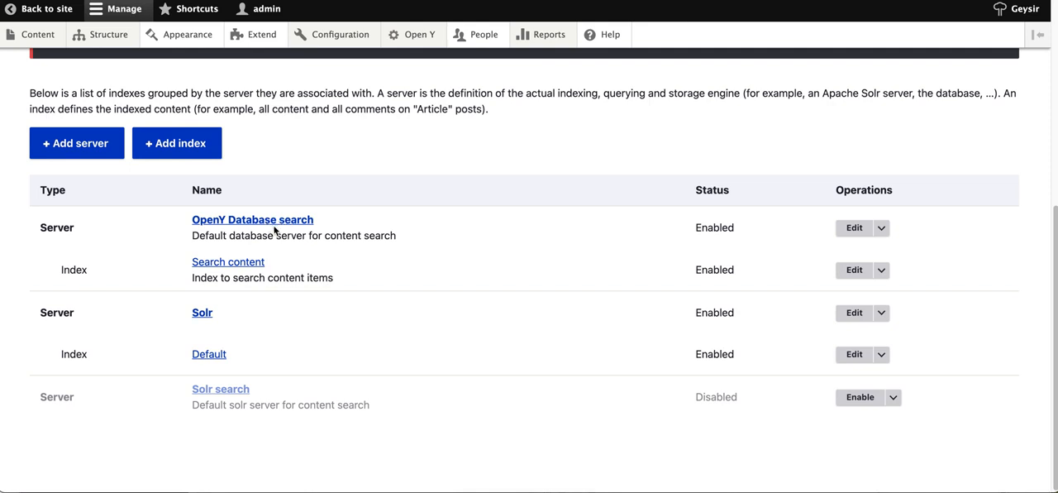
pyautogui.moveTo(388, 205)
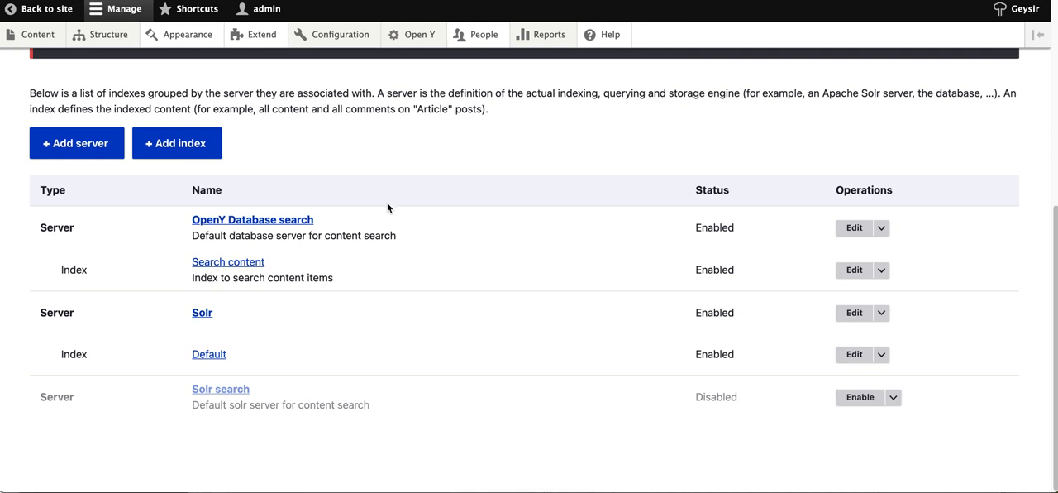
pyautogui.moveTo(433, 180)
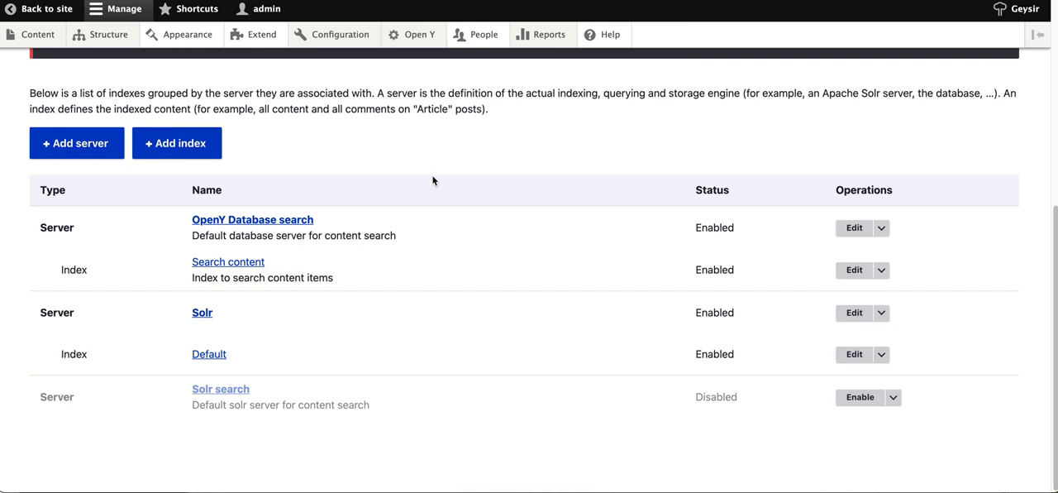
pyautogui.moveTo(345, 45)
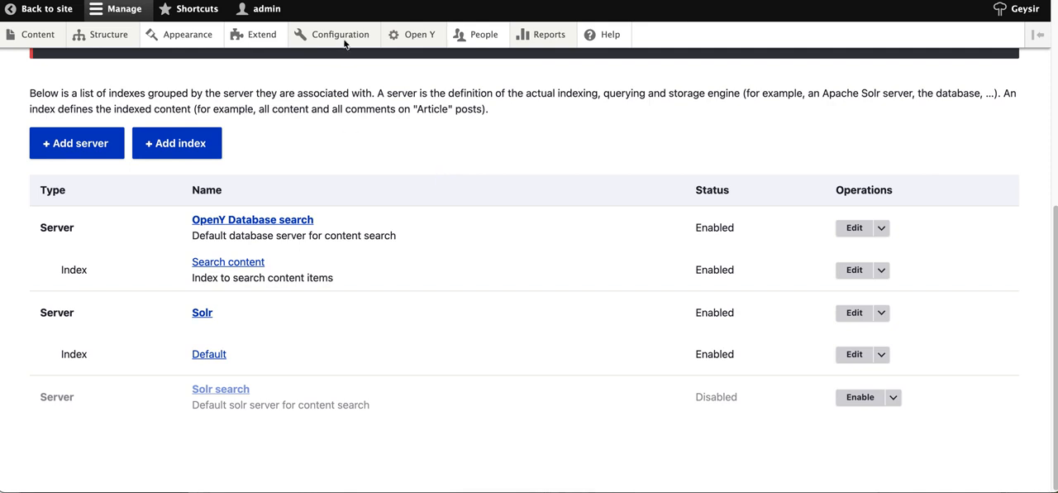
# - Browse the site's module list, filtering for 'Sear' to find the search modules
pyautogui.click(339, 33)
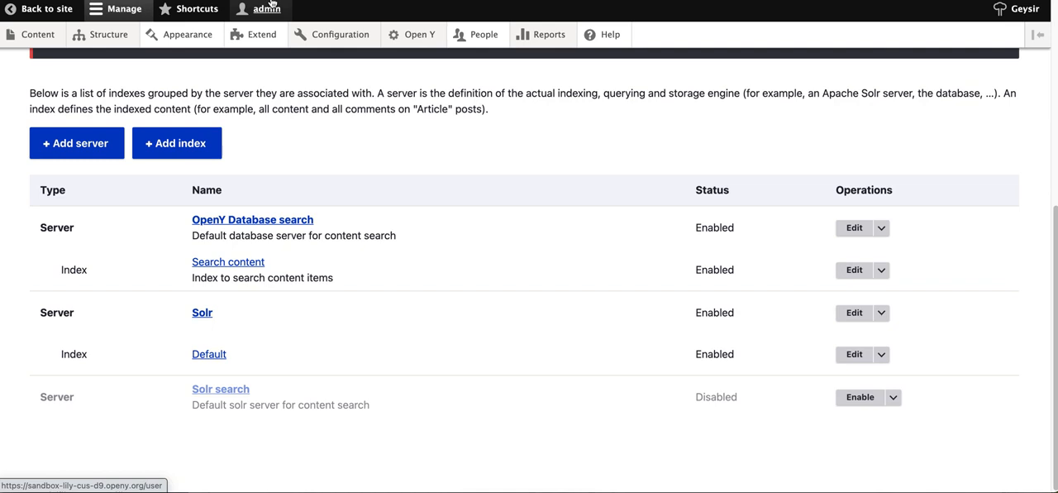
pyautogui.click(262, 34)
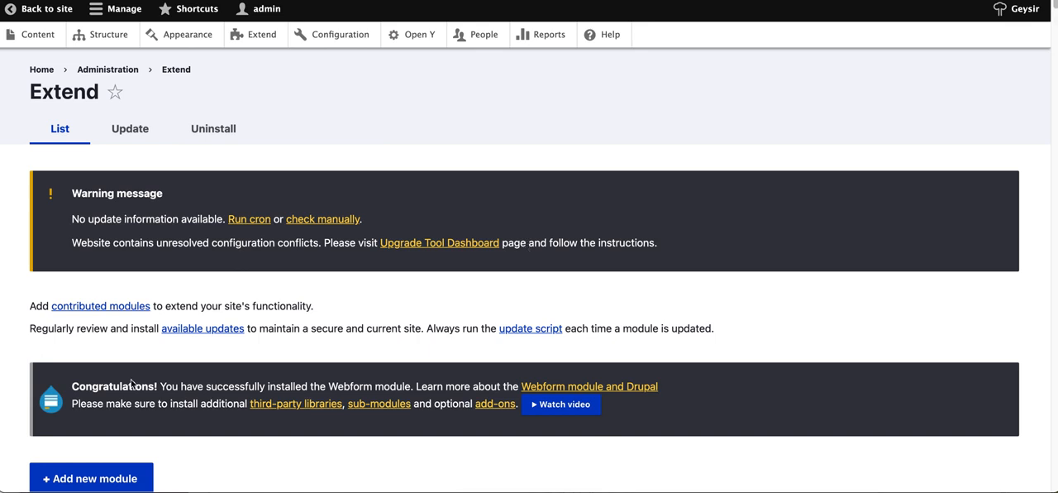
pyautogui.scroll(-3)
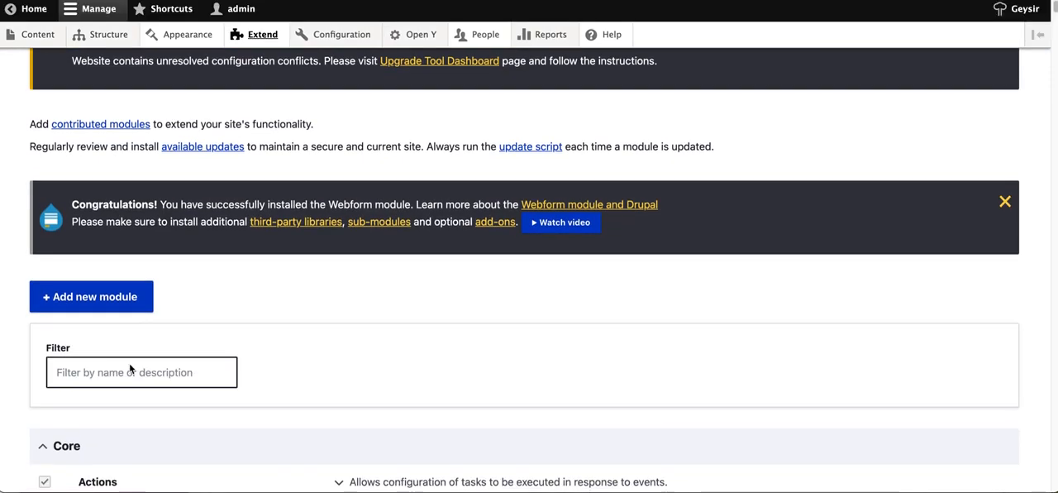
pyautogui.write('Sear')
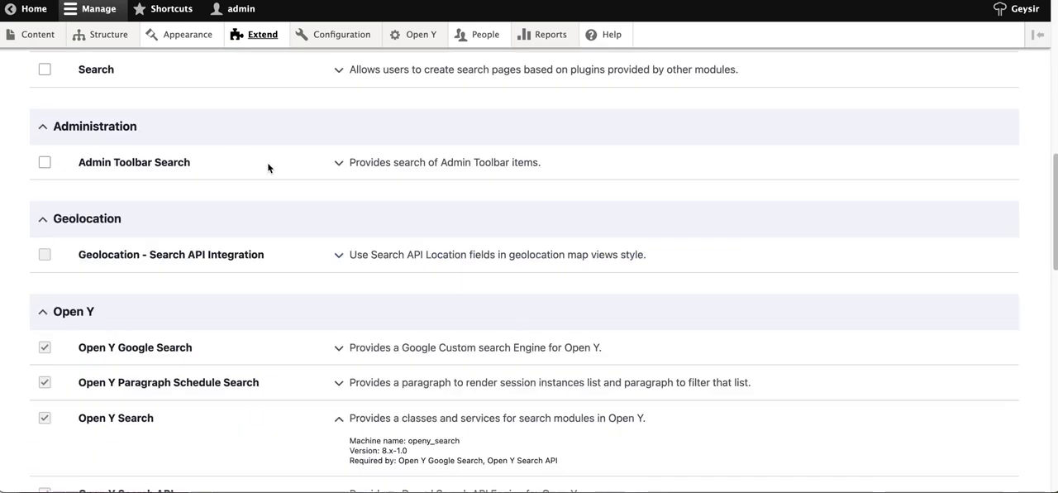
pyautogui.scroll(-3)
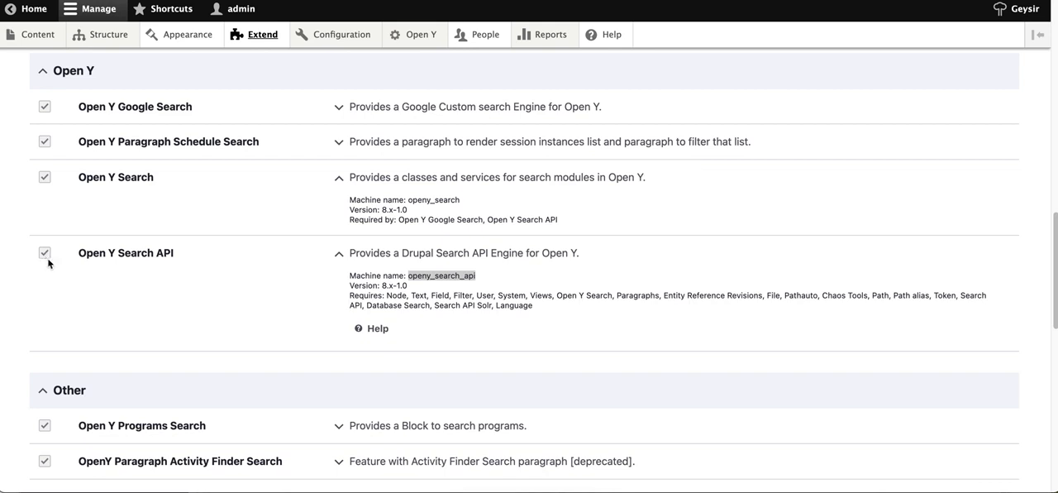
pyautogui.scroll(-3)
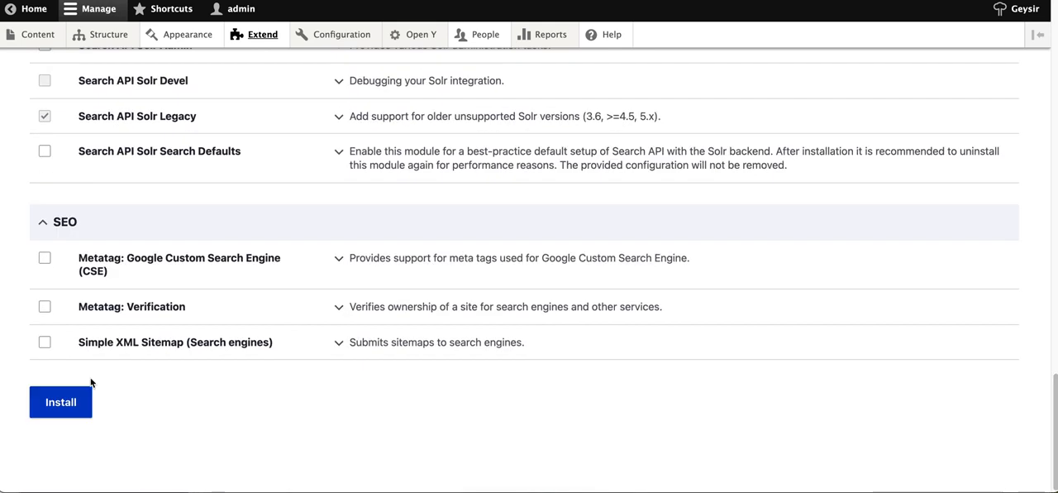
# - Enable the Solr search server from Configuration's Search API page
pyautogui.scroll(3)
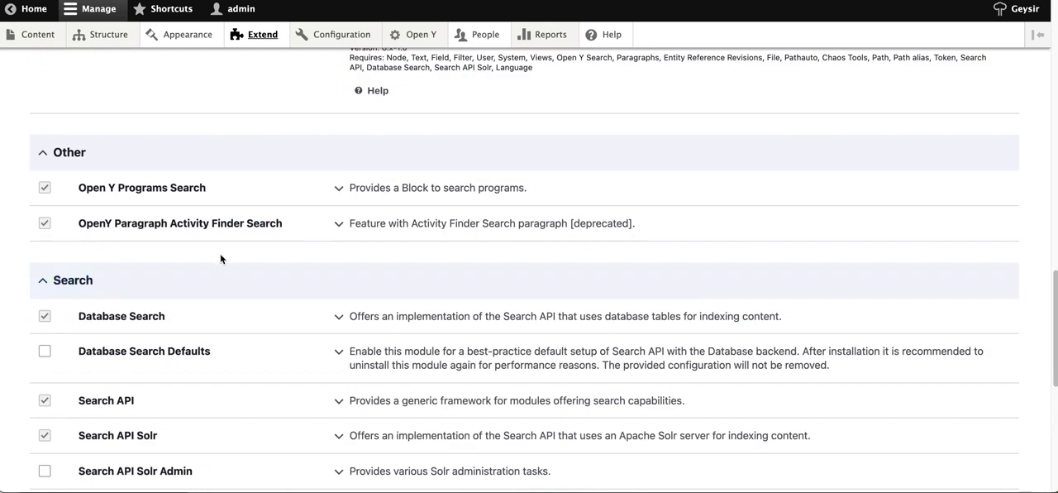
pyautogui.moveTo(303, 269)
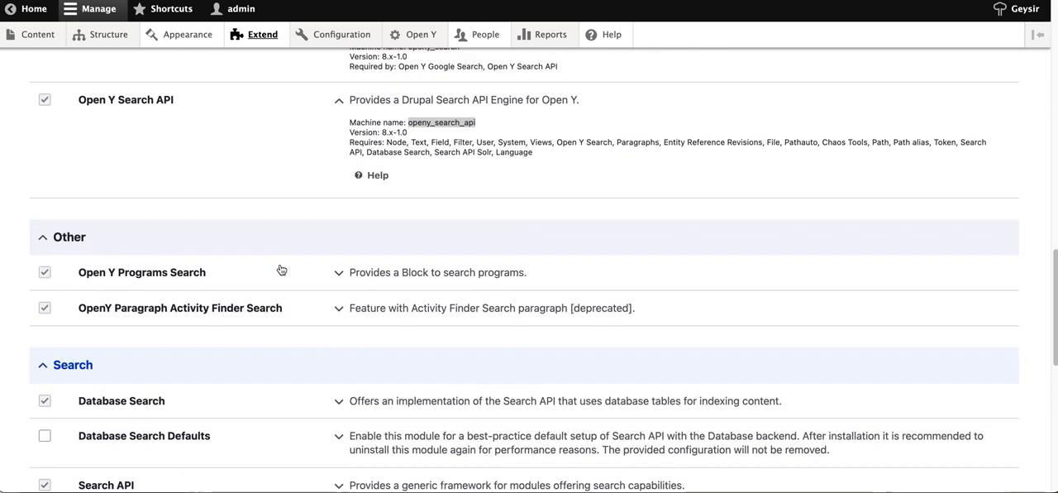
pyautogui.scroll(3)
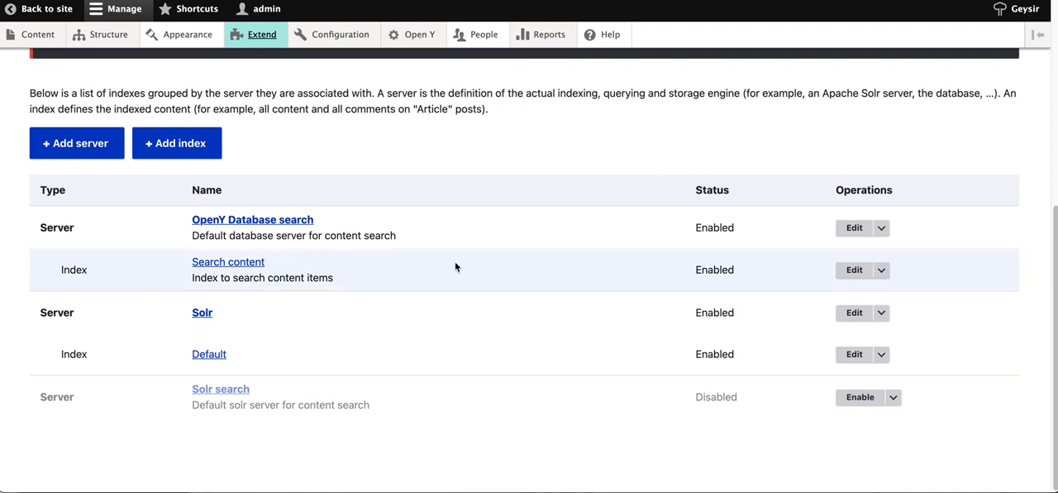
pyautogui.click(338, 34)
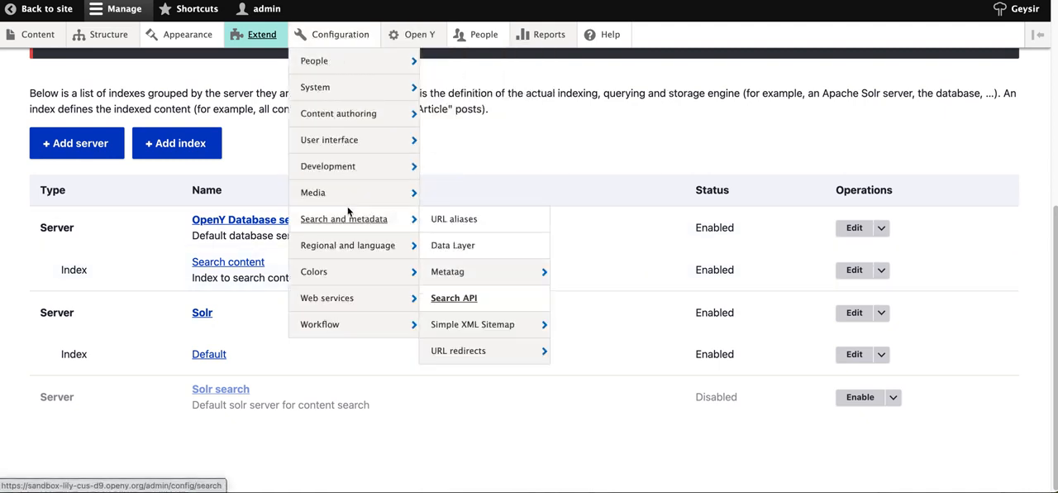
pyautogui.moveTo(453, 298)
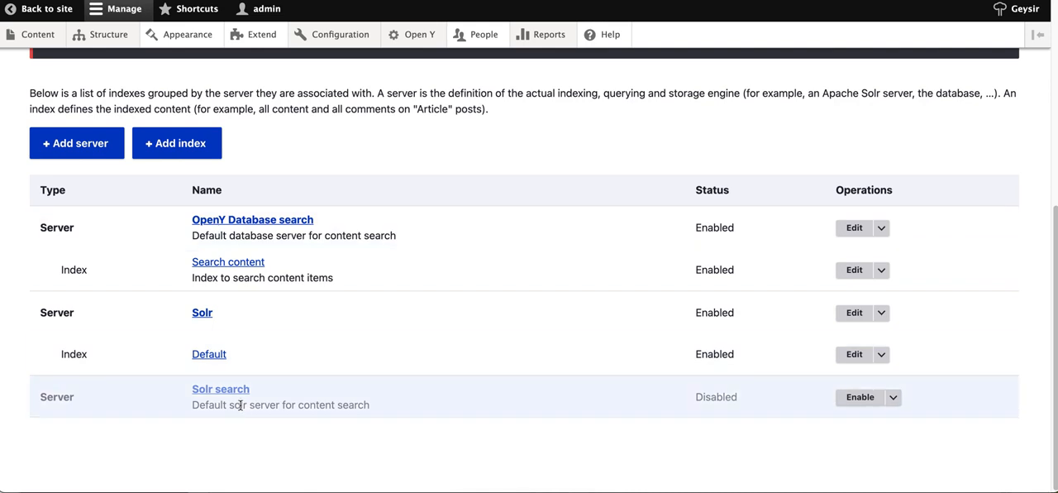
pyautogui.moveTo(391, 133)
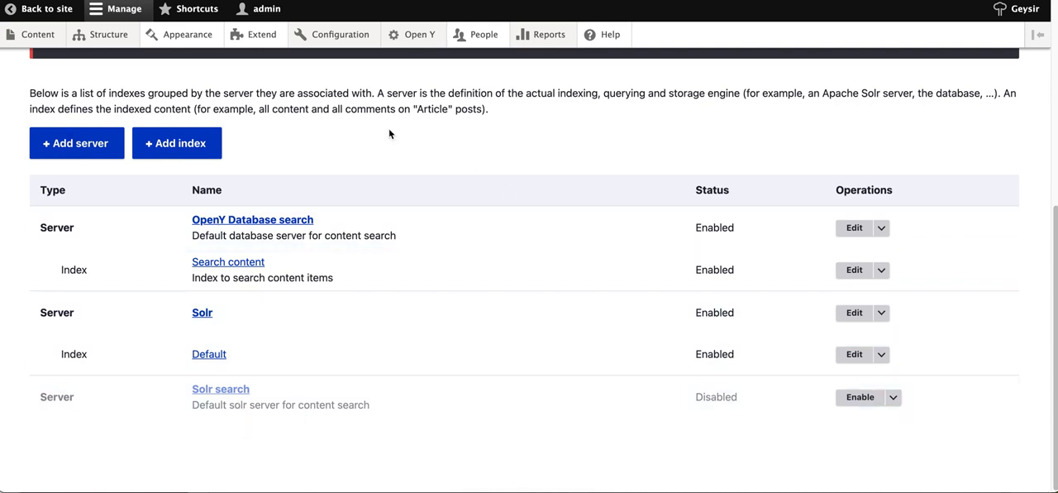
pyautogui.moveTo(252, 219)
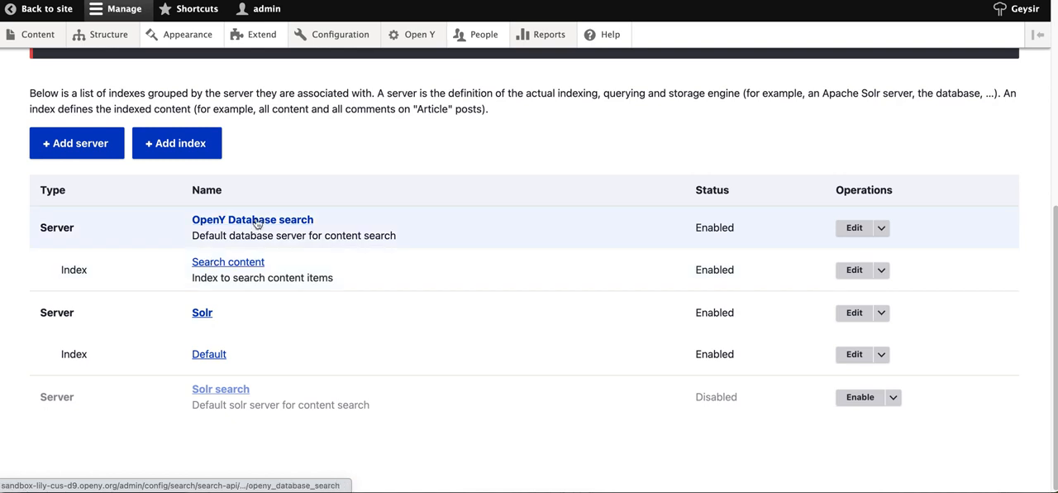
pyautogui.moveTo(227, 261)
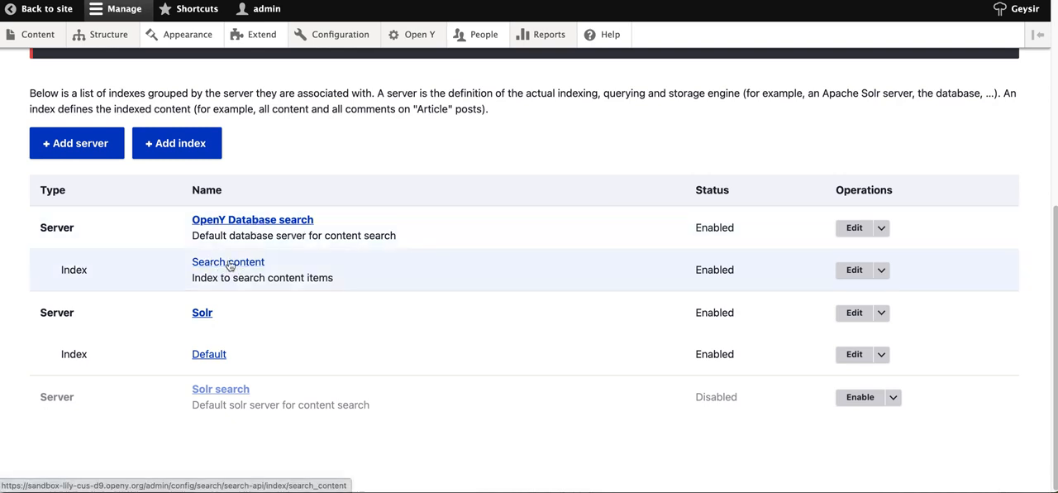
pyautogui.moveTo(227, 261)
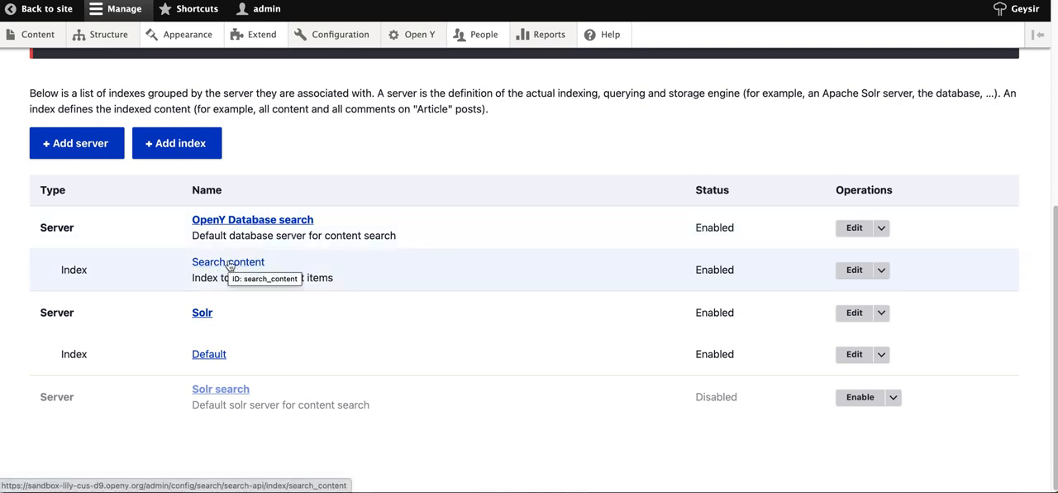
pyautogui.moveTo(252, 219)
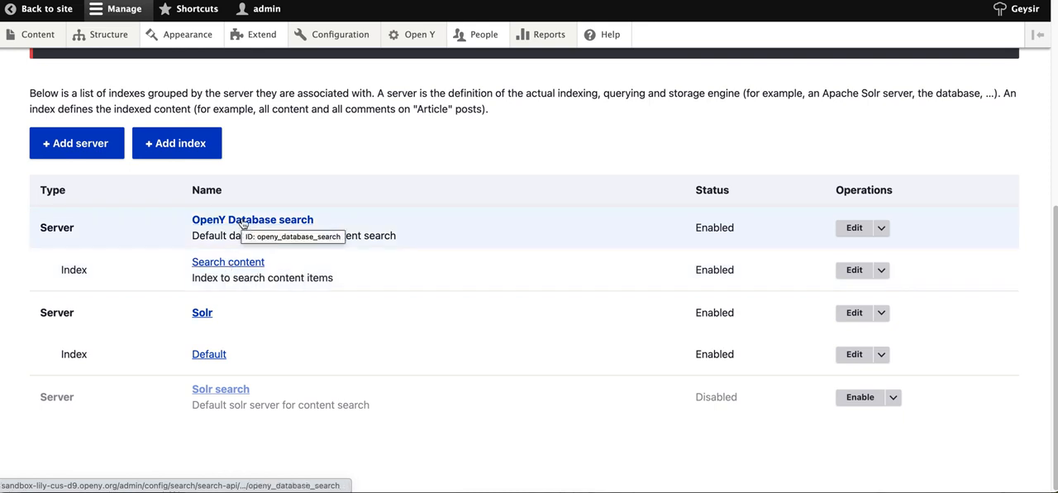
pyautogui.moveTo(219, 388)
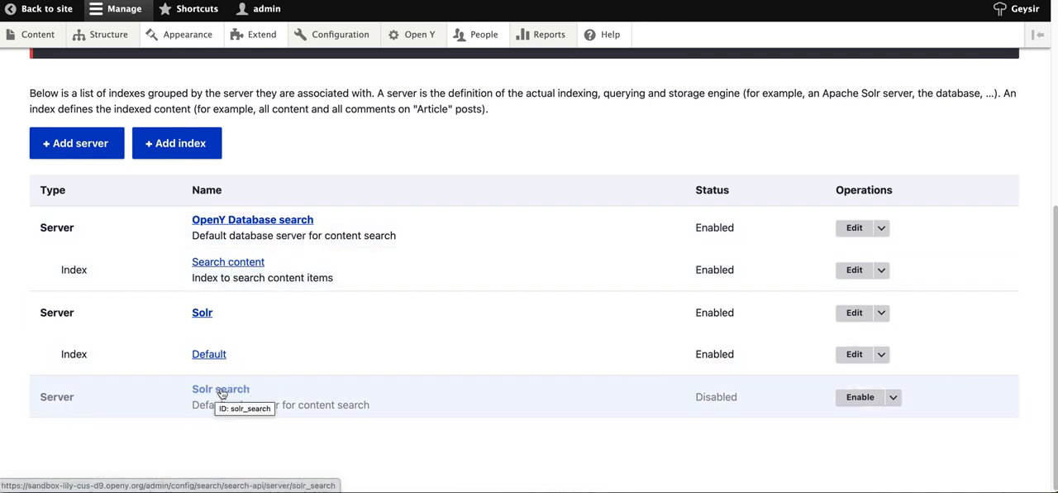
pyautogui.moveTo(861, 397)
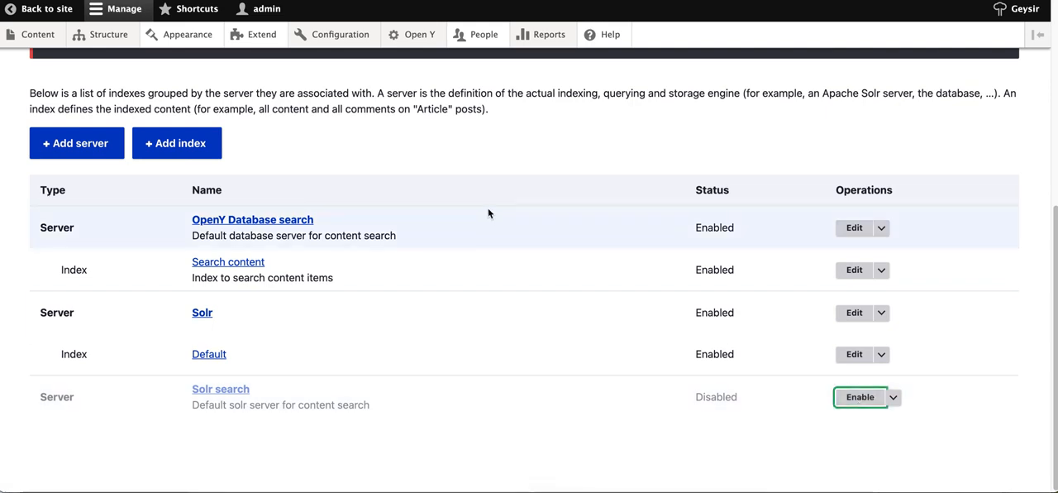
pyautogui.click(860, 396)
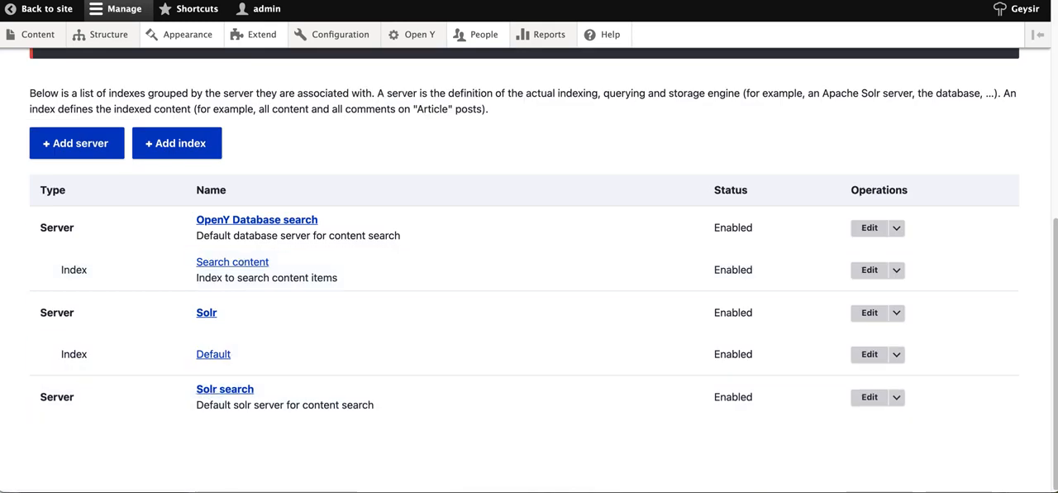
pyautogui.moveTo(868, 397)
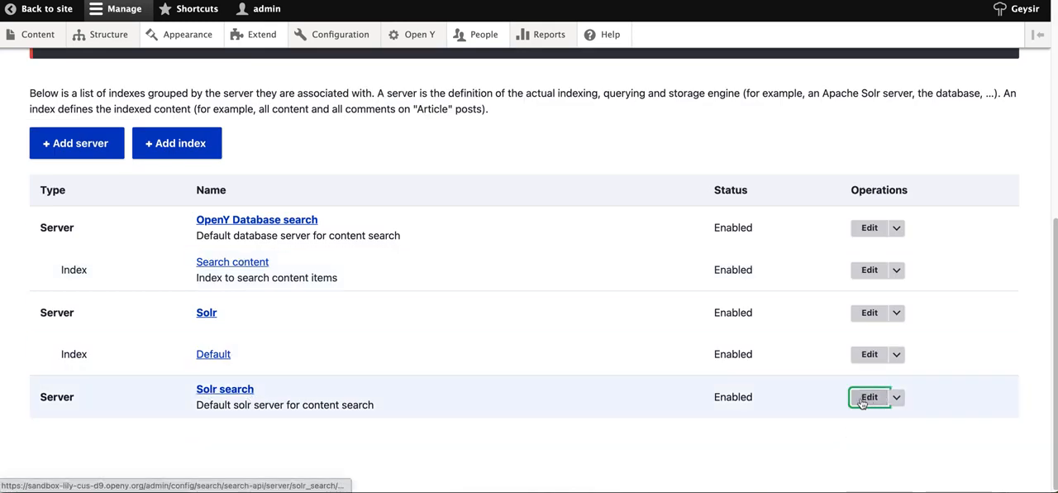
# - Review the Solr server's host 127.0.0.1, port 8983, core d9_sandbox_lily_custom and version override 4.x
pyautogui.click(868, 396)
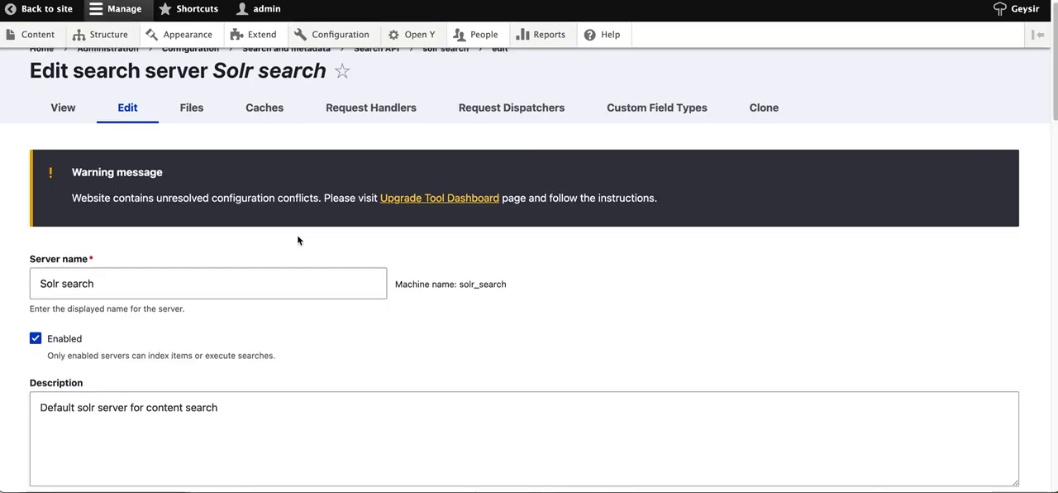
pyautogui.scroll(-3)
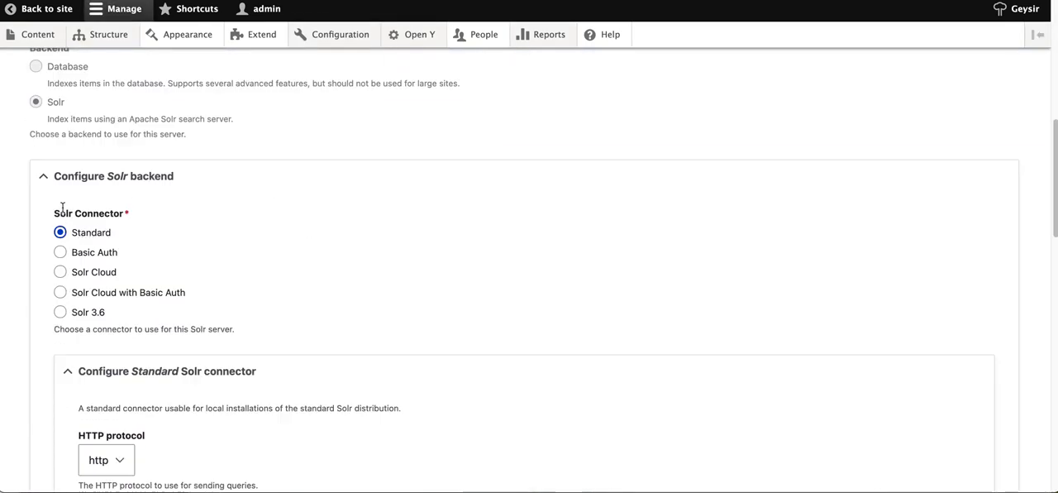
pyautogui.scroll(-3)
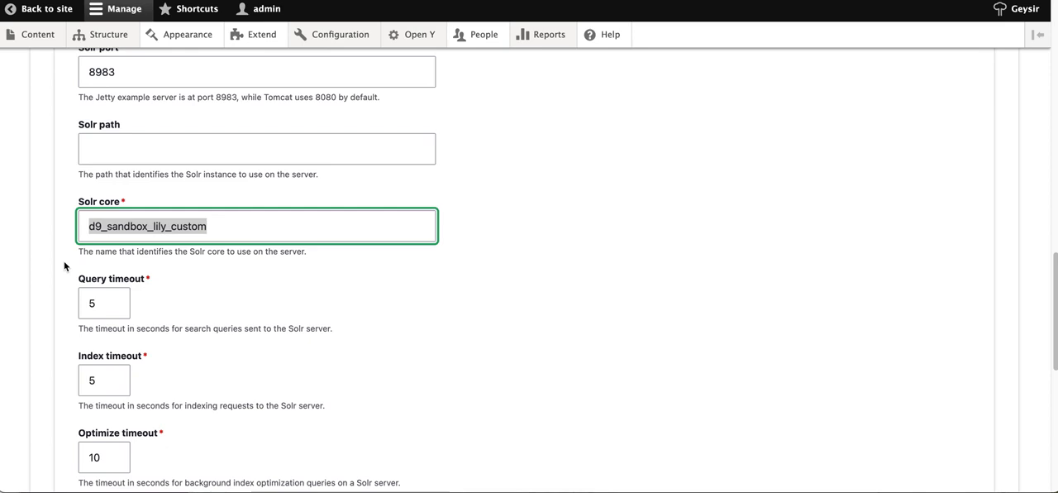
pyautogui.moveTo(103, 292)
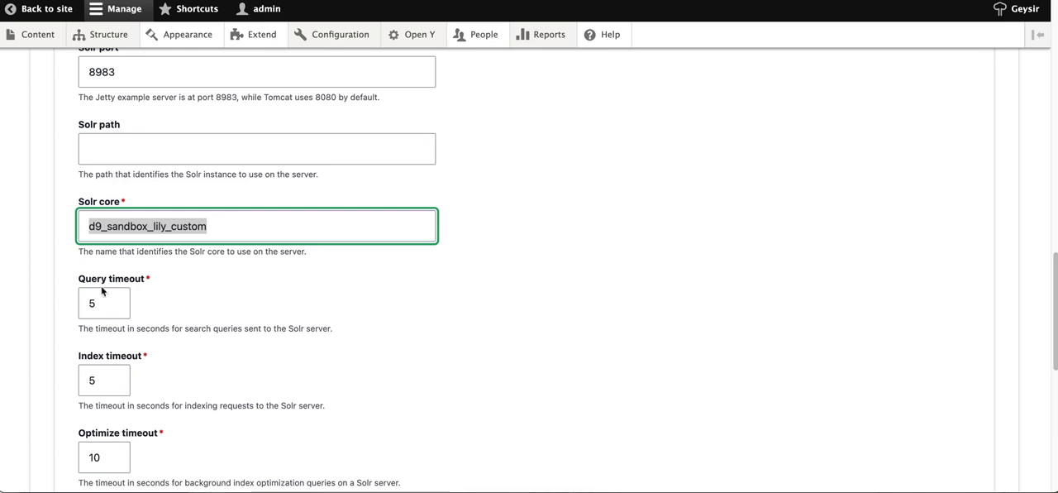
pyautogui.moveTo(510, 331)
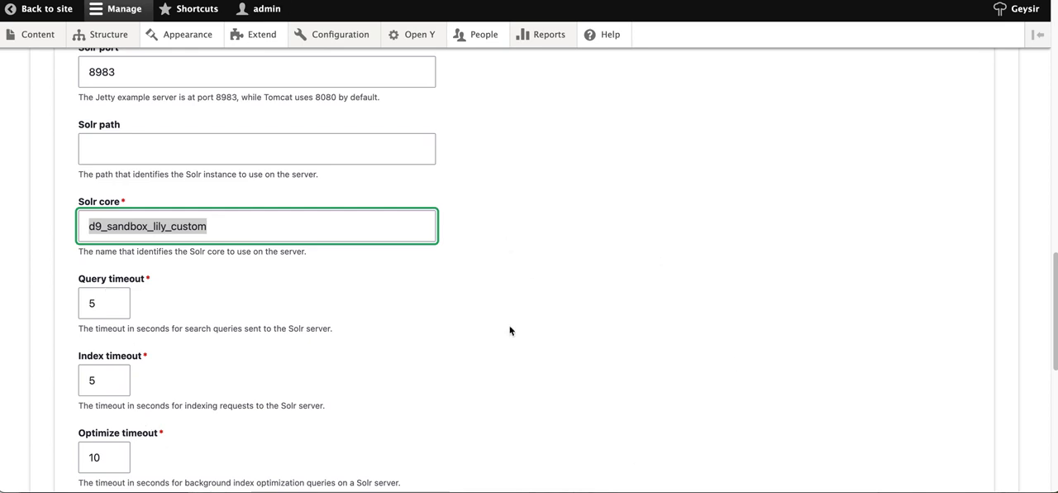
pyautogui.moveTo(291, 277)
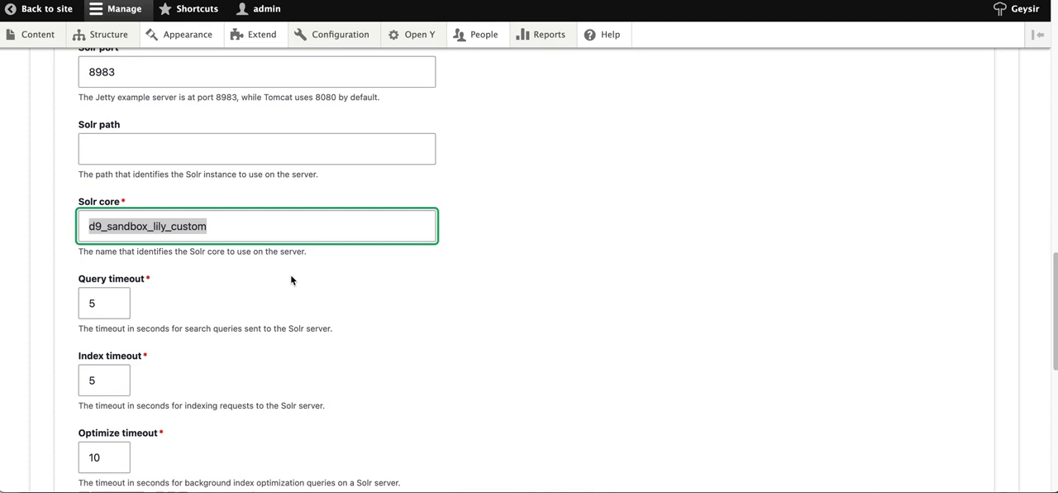
pyautogui.moveTo(295, 276)
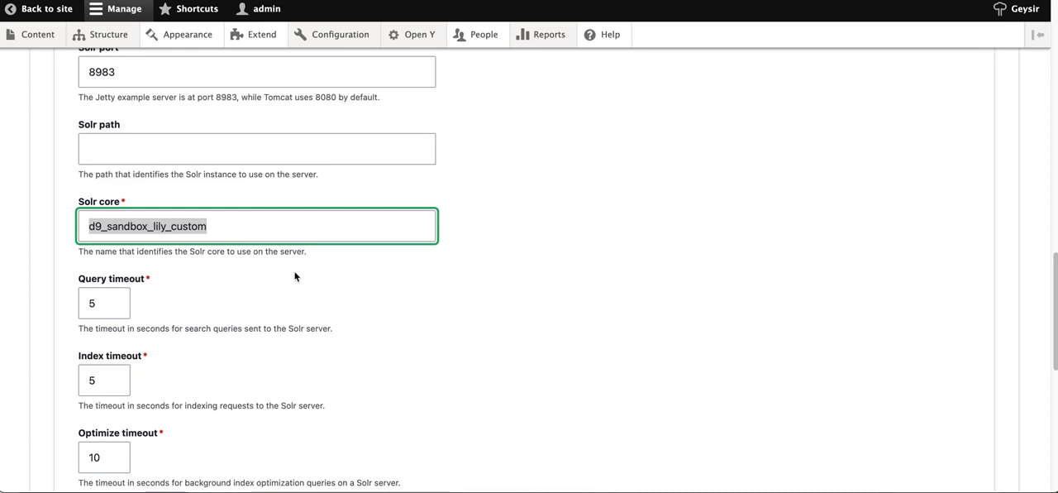
pyautogui.moveTo(306, 280)
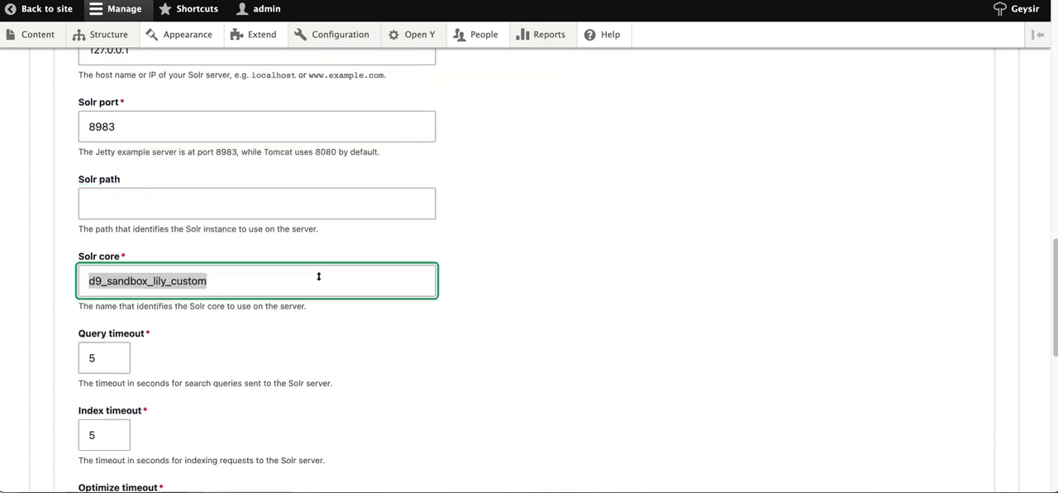
pyautogui.scroll(3)
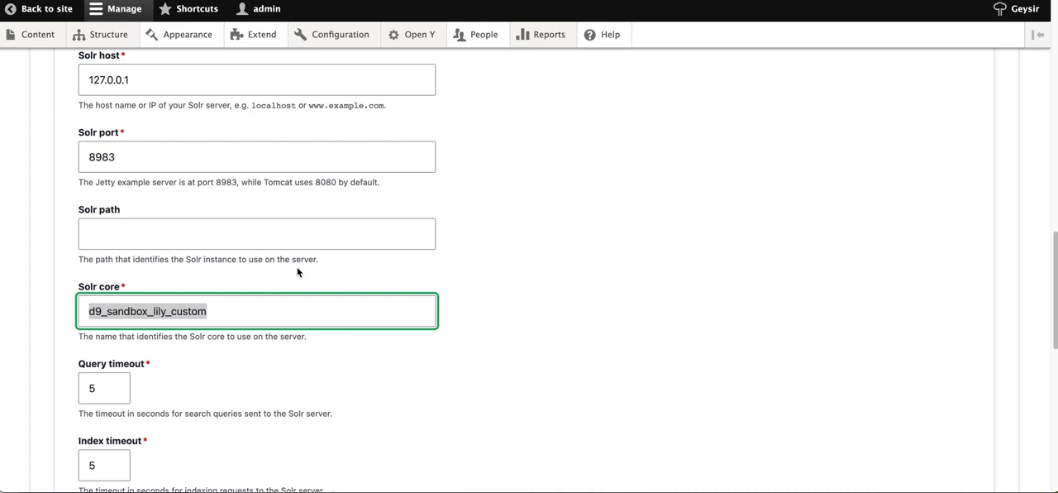
pyautogui.click(257, 79)
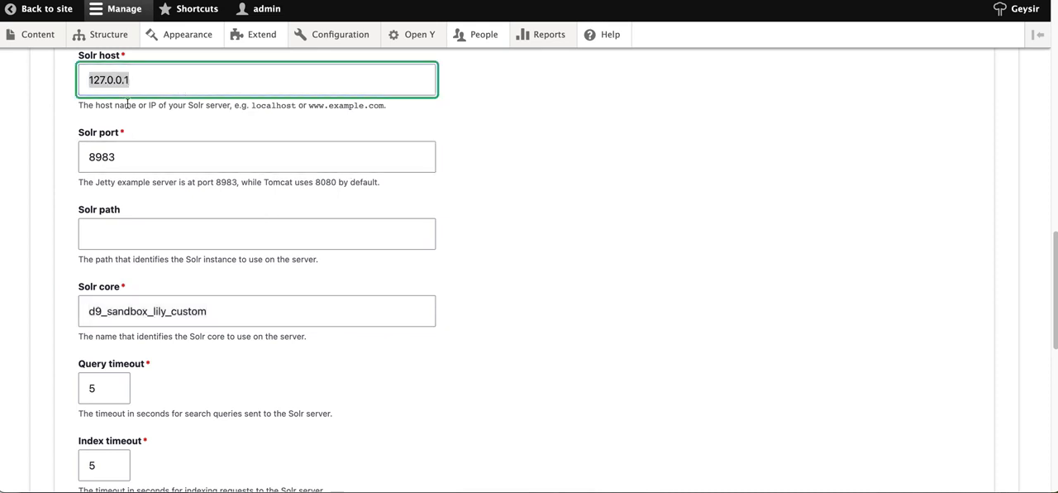
pyautogui.click(257, 311)
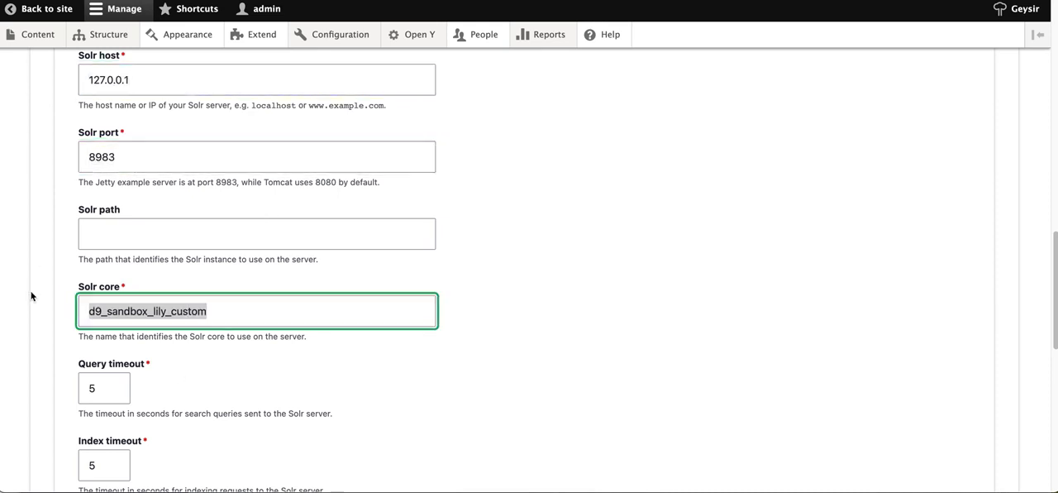
pyautogui.scroll(-3)
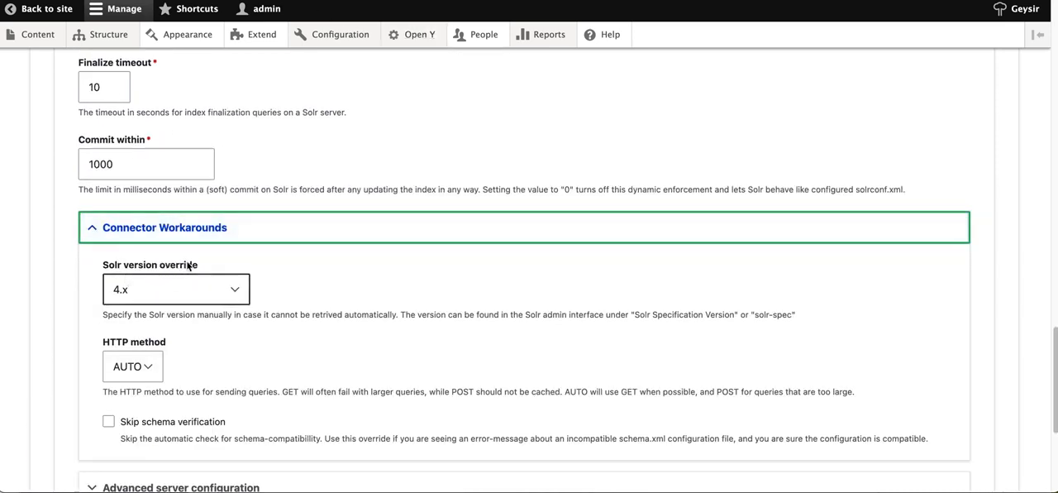
pyautogui.click(176, 289)
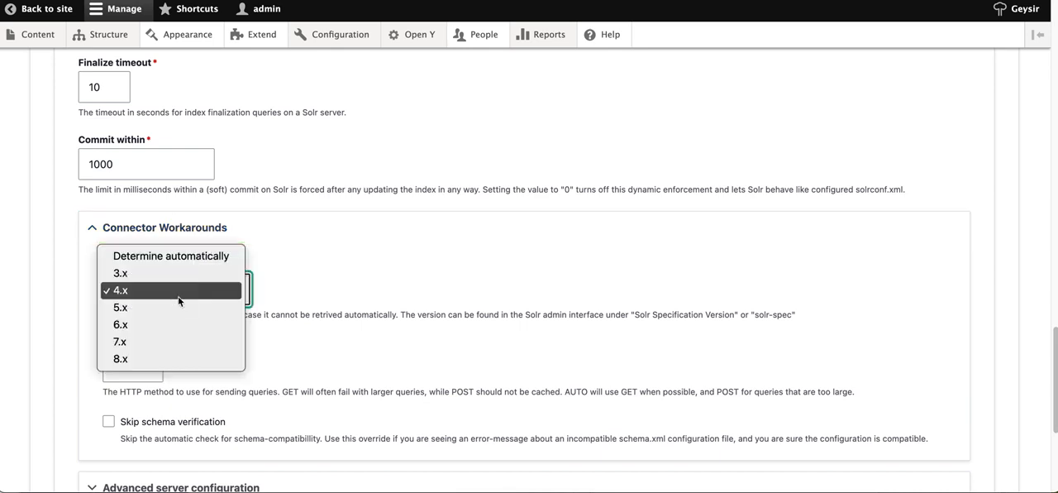
pyautogui.moveTo(120, 341)
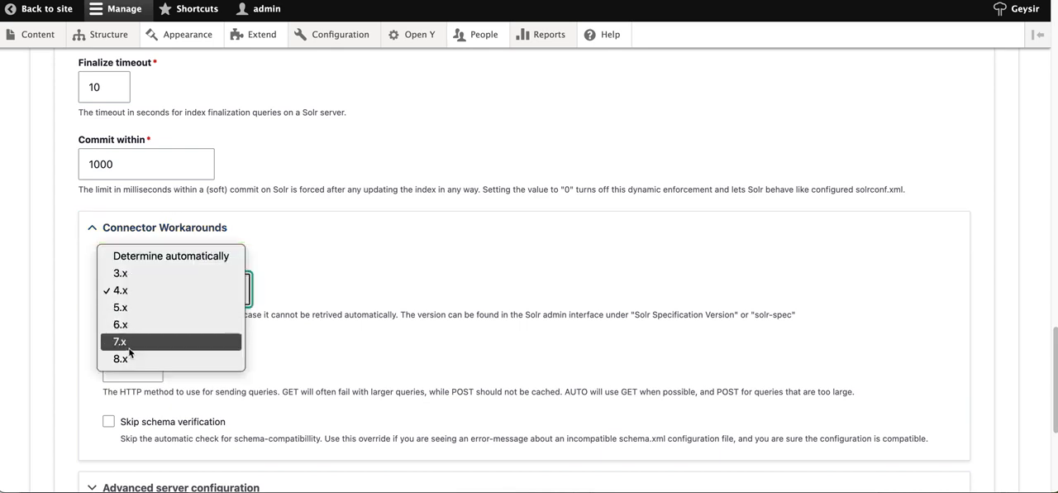
pyautogui.click(120, 290)
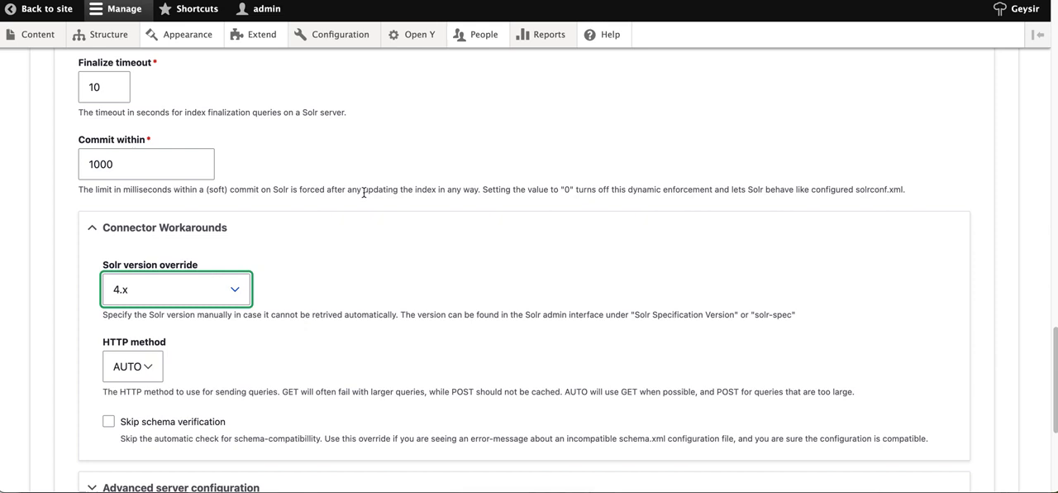
pyautogui.click(174, 288)
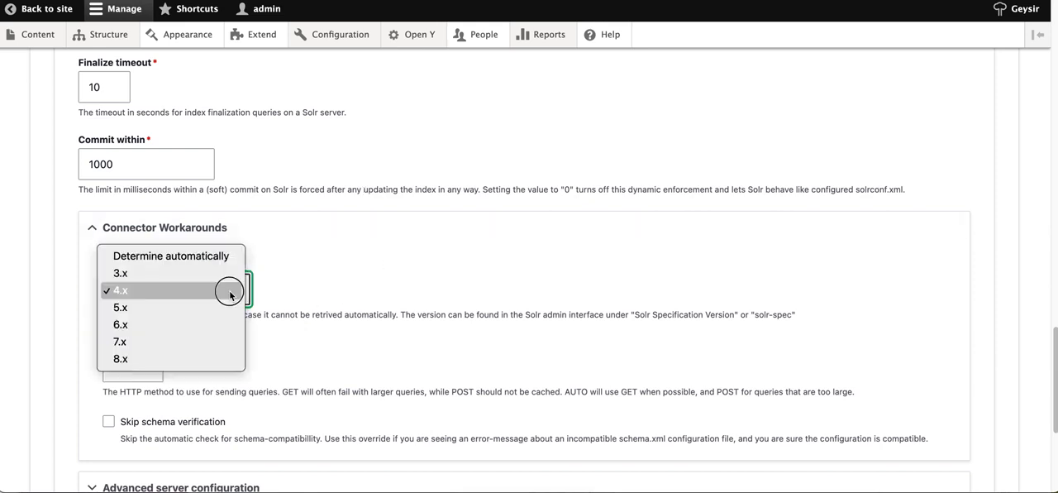
pyautogui.moveTo(119, 324)
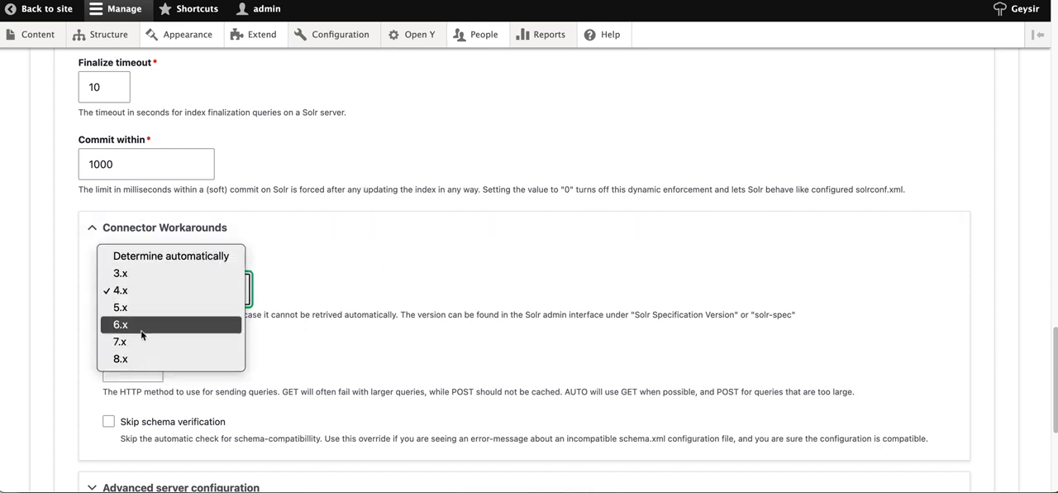
pyautogui.moveTo(120, 291)
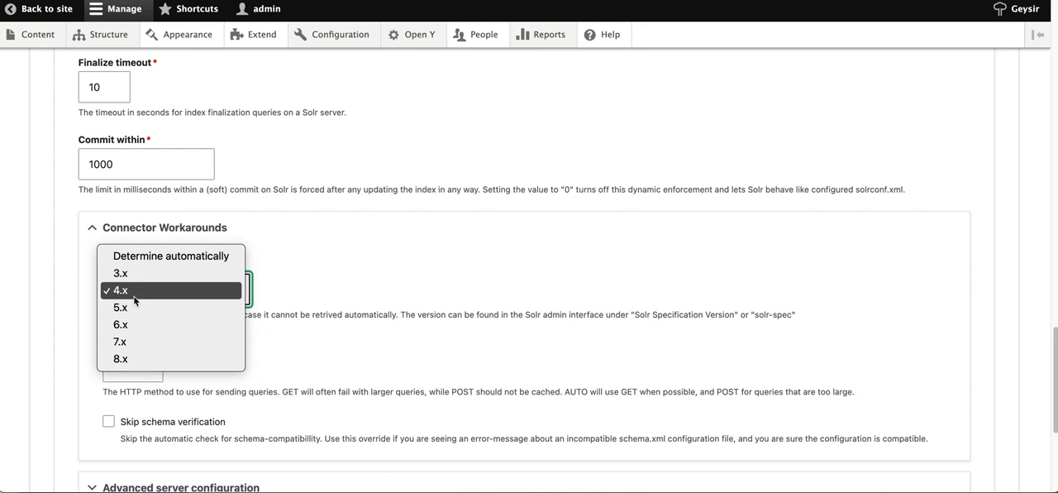
pyautogui.moveTo(428, 210)
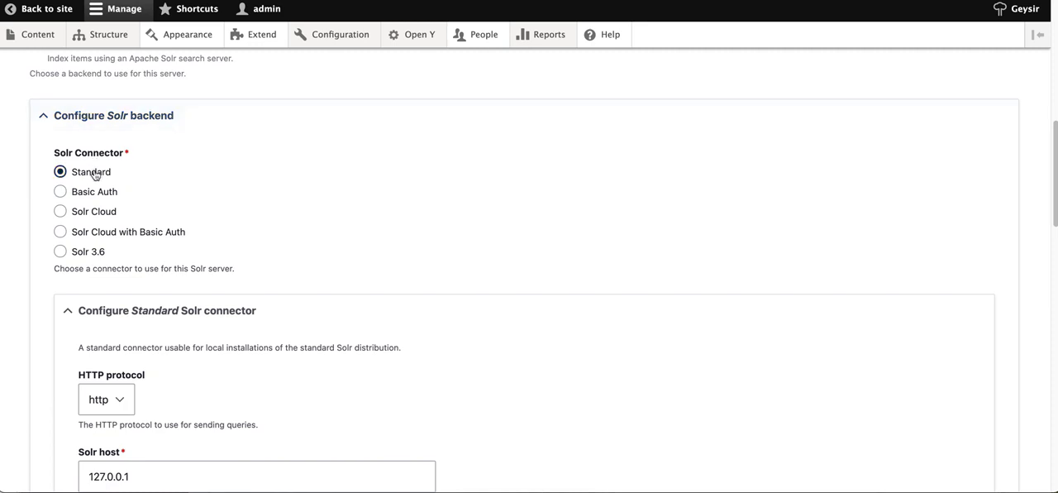
pyautogui.scroll(-3)
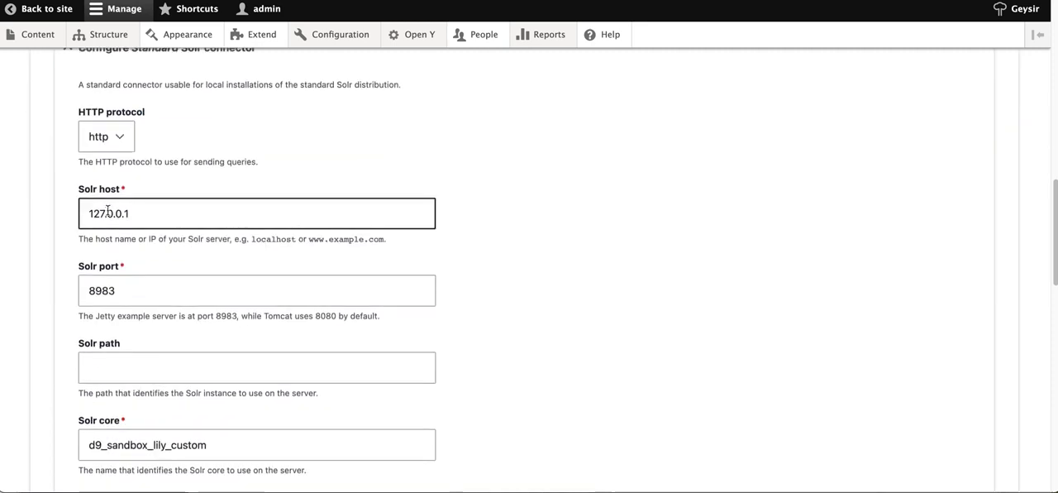
pyautogui.scroll(3)
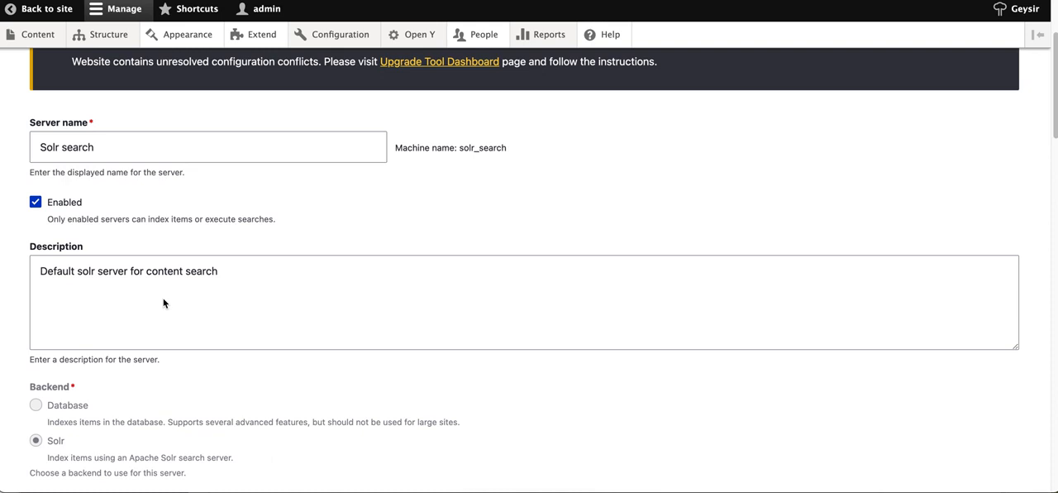
pyautogui.scroll(3)
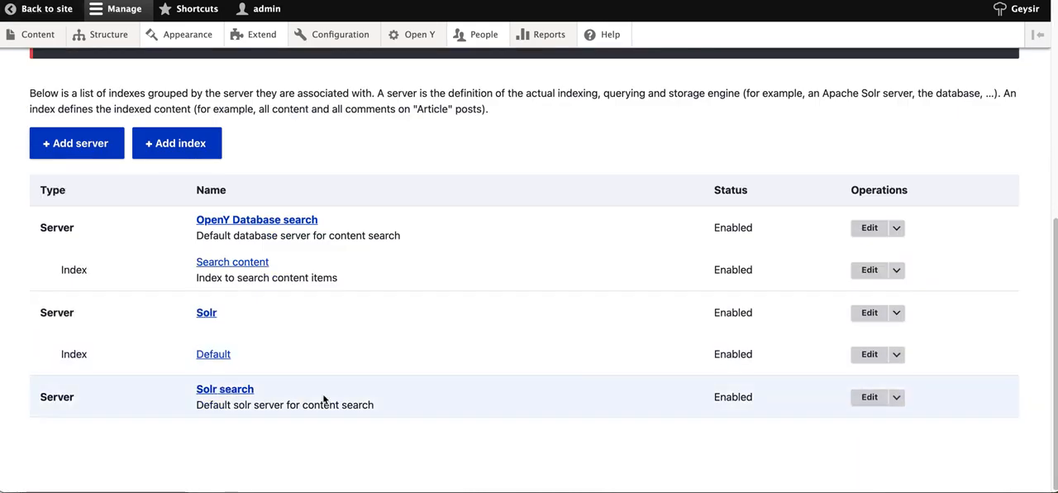
pyautogui.moveTo(66, 386)
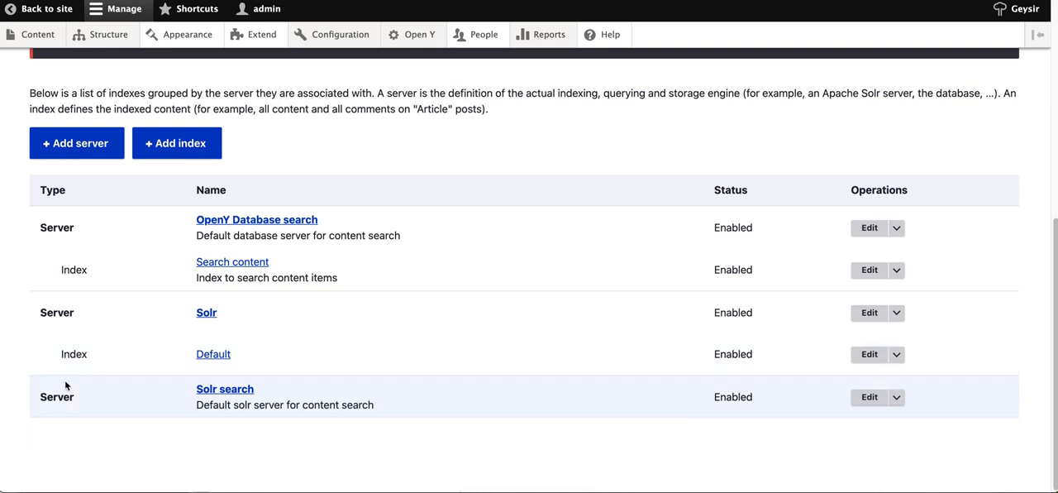
pyautogui.moveTo(225, 388)
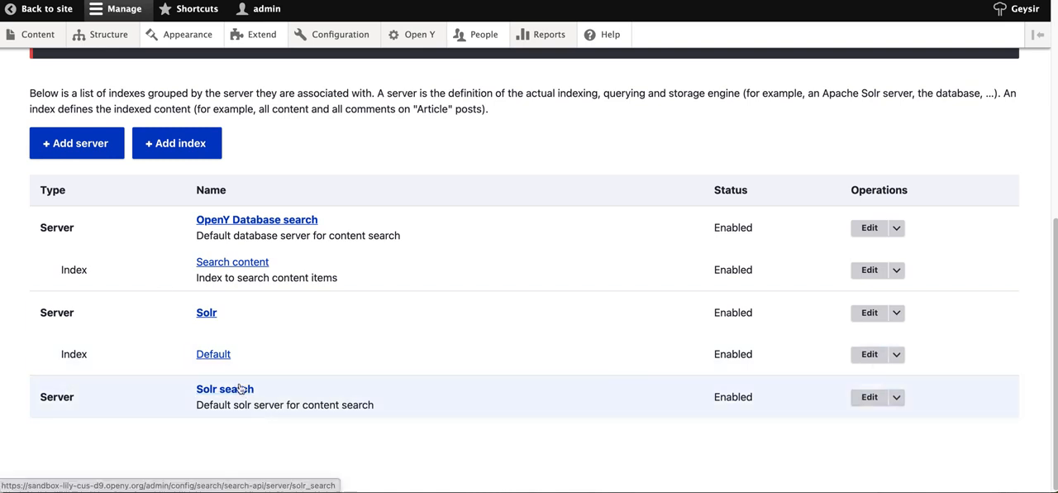
pyautogui.moveTo(224, 388)
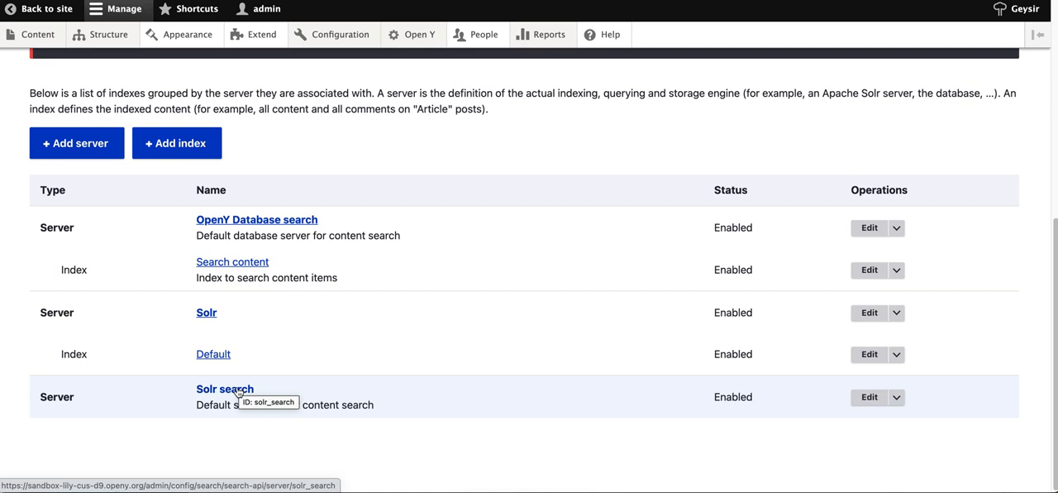
pyautogui.moveTo(74, 270)
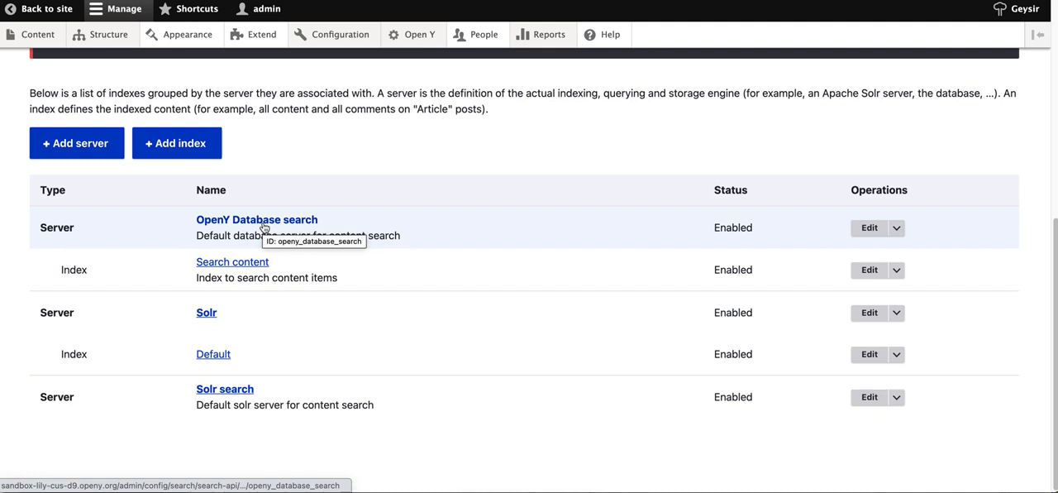
pyautogui.moveTo(221, 394)
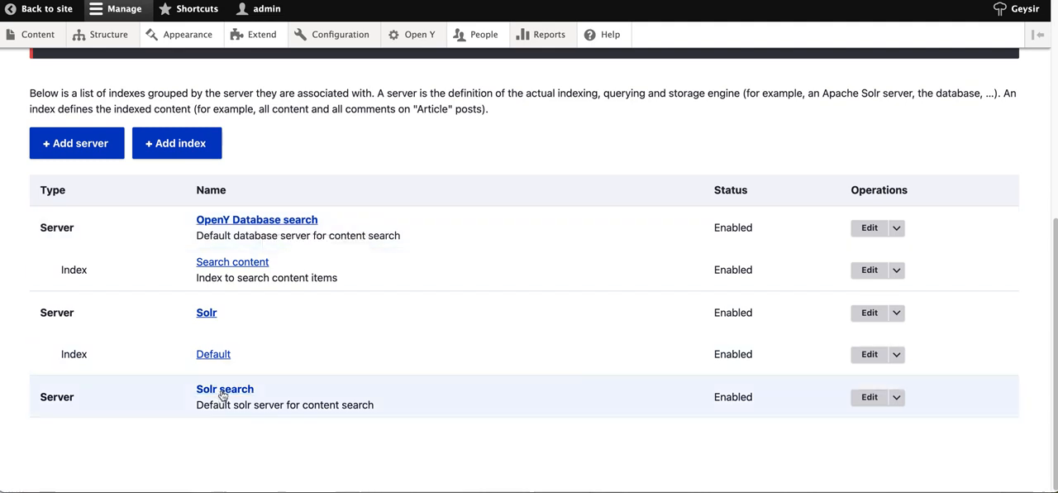
pyautogui.moveTo(232, 261)
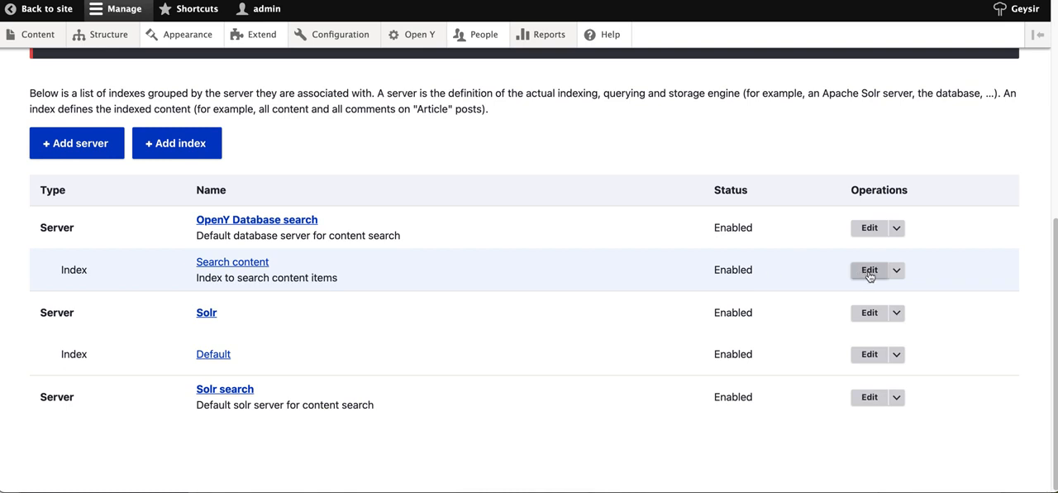
# - Open the Search content index's edit form from the Search API overview
pyautogui.click(868, 269)
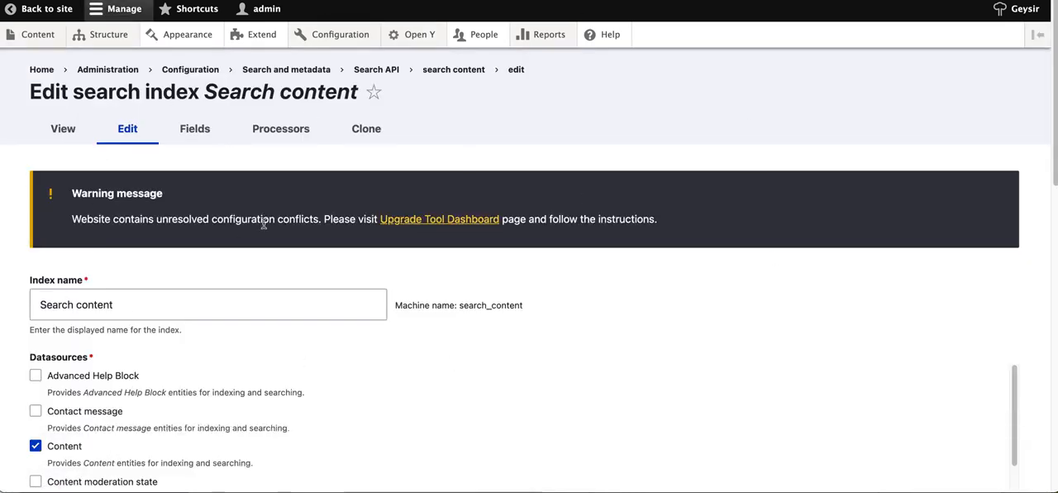
# - Assign the Search content index to the 'Solr search' server and save
pyautogui.scroll(-3)
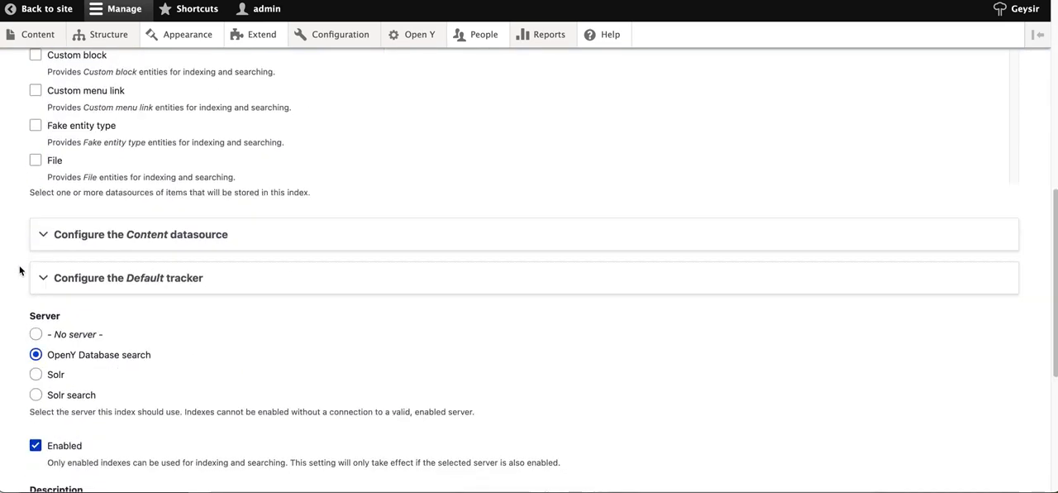
pyautogui.scroll(-3)
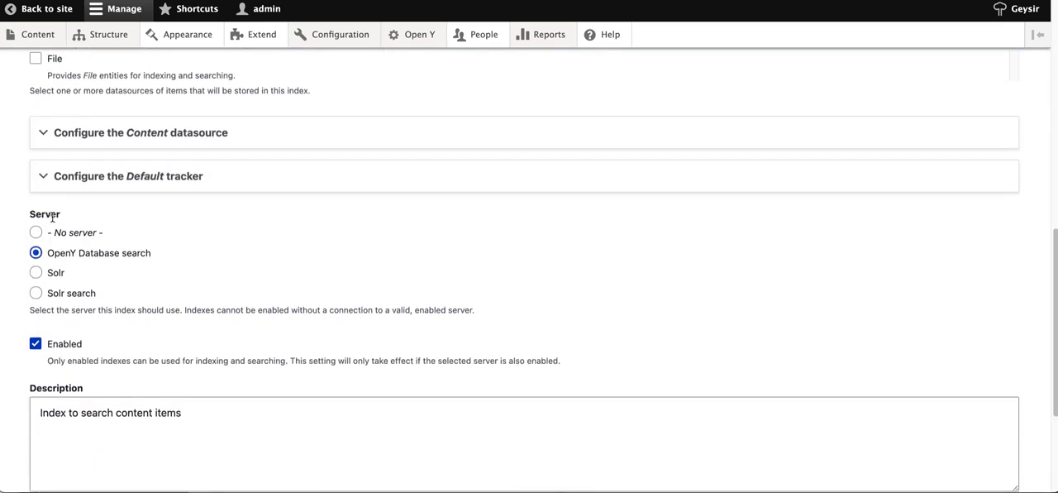
pyautogui.moveTo(53, 264)
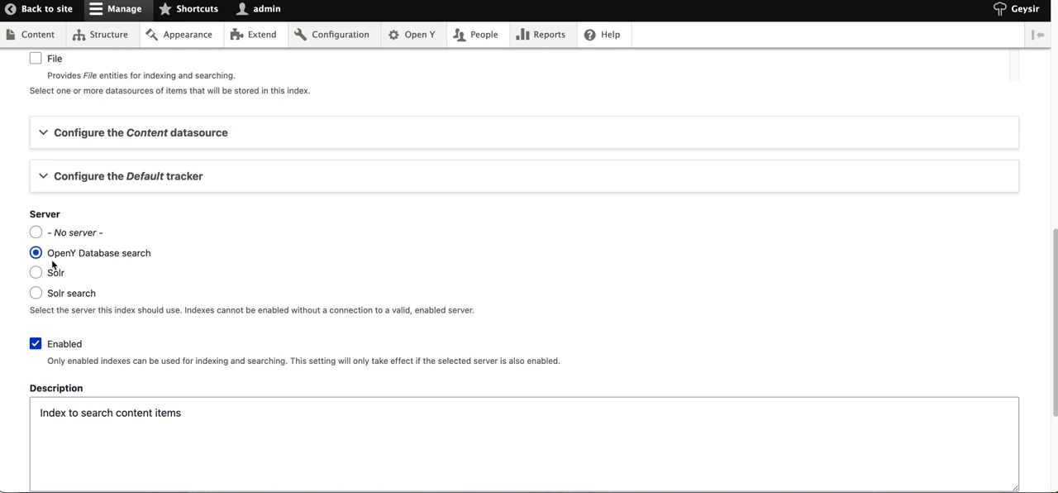
pyautogui.moveTo(149, 261)
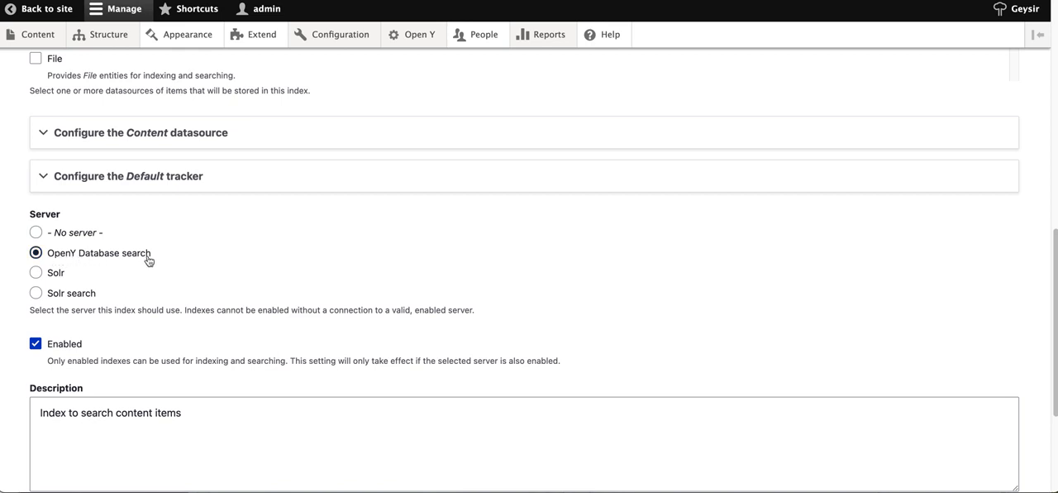
pyautogui.moveTo(74, 297)
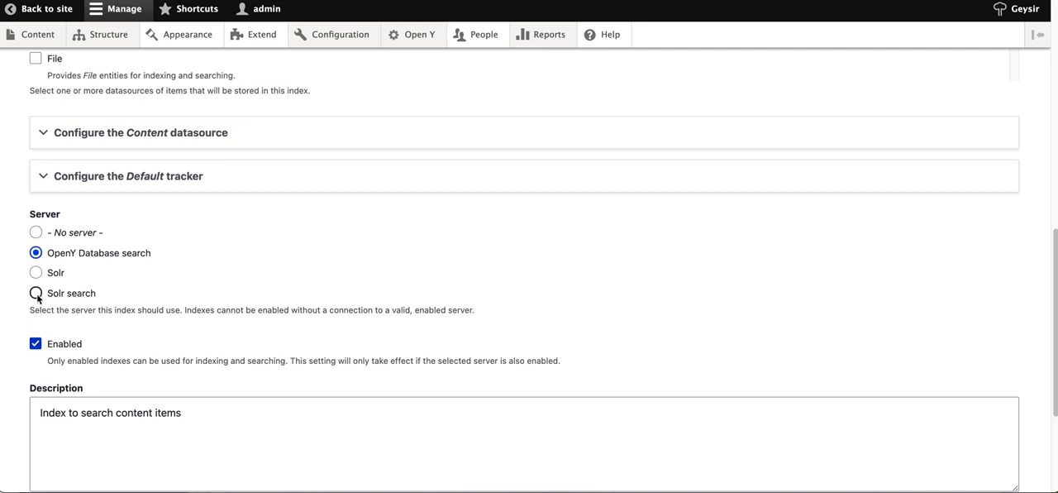
pyautogui.click(36, 293)
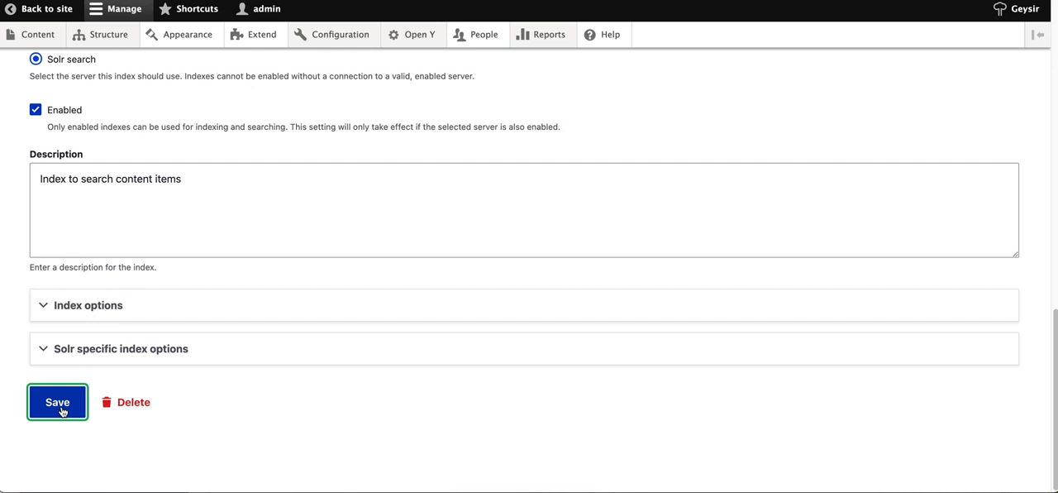
pyautogui.click(57, 402)
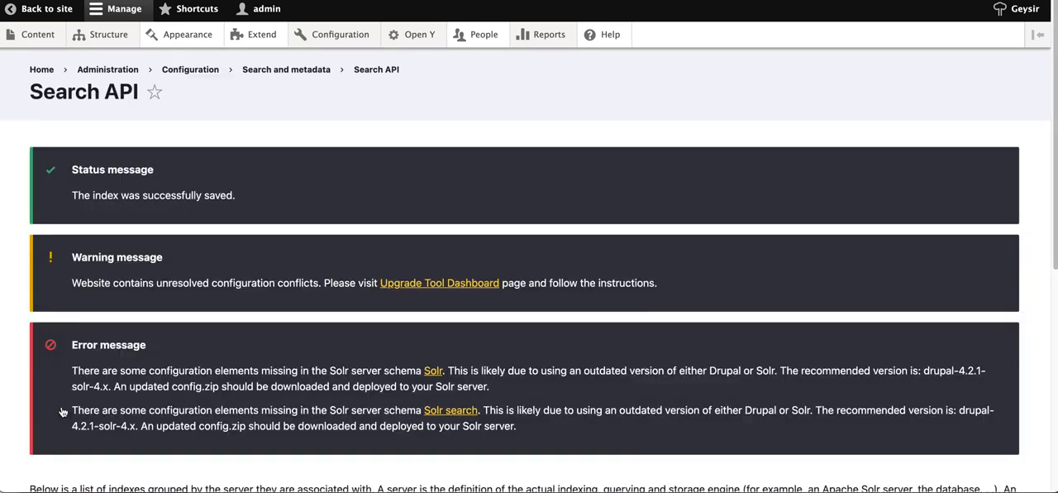
# - Open the 'Search content' index listed under the Solr search server
pyautogui.scroll(-3)
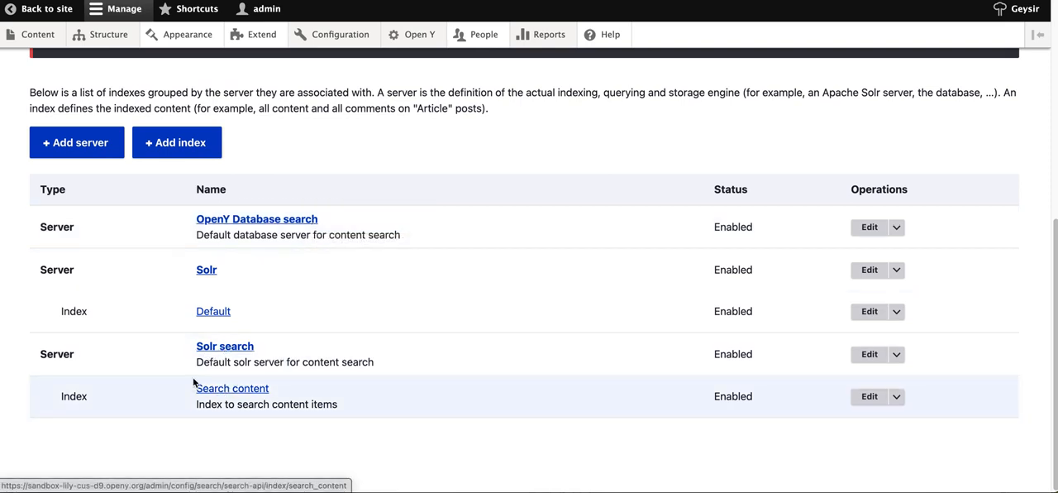
pyautogui.moveTo(232, 388)
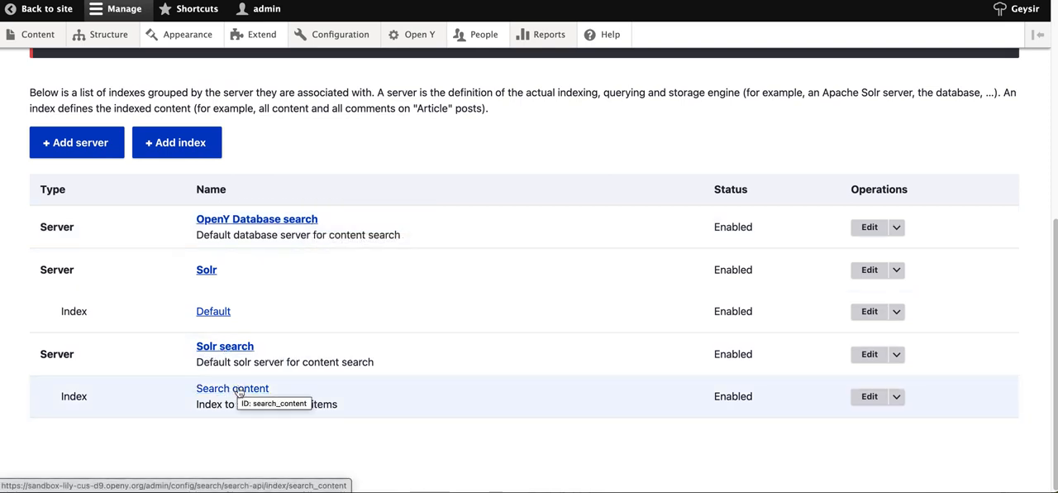
pyautogui.click(232, 388)
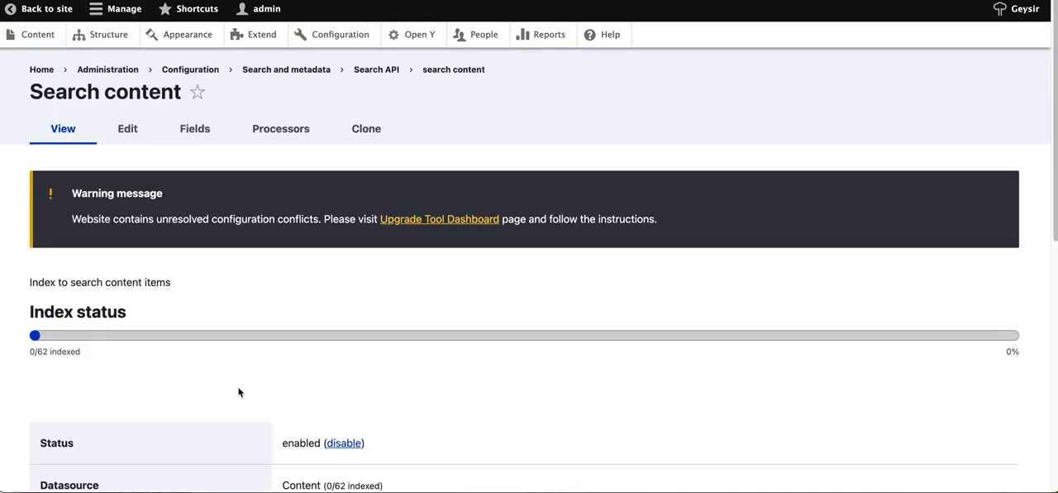
# - Scroll to the 'Start indexing now' section, set to index all items in batches of 50
pyautogui.scroll(-3)
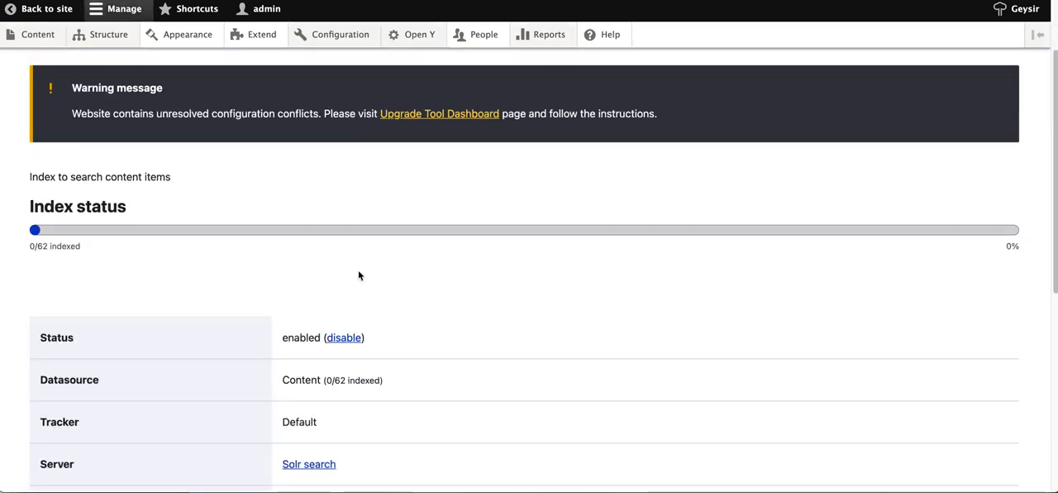
pyautogui.moveTo(292, 235)
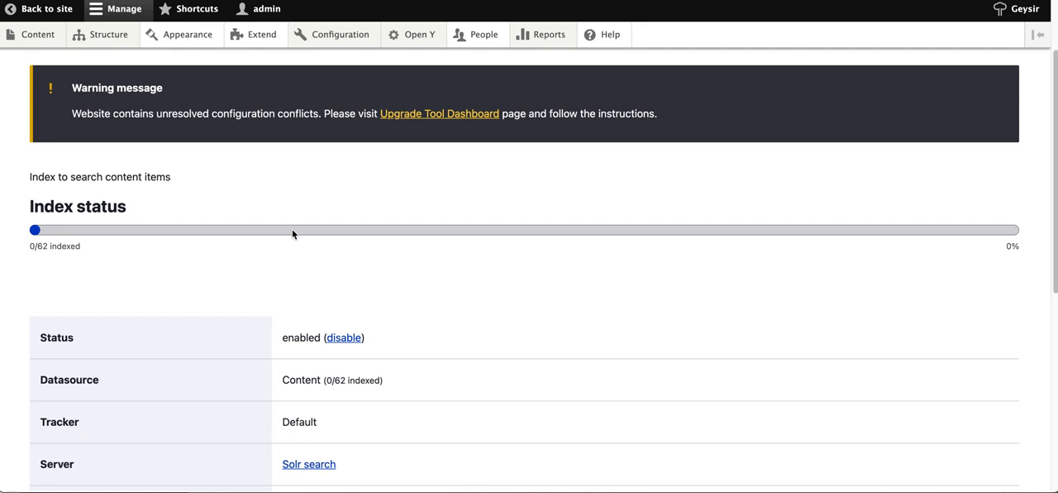
pyautogui.moveTo(175, 240)
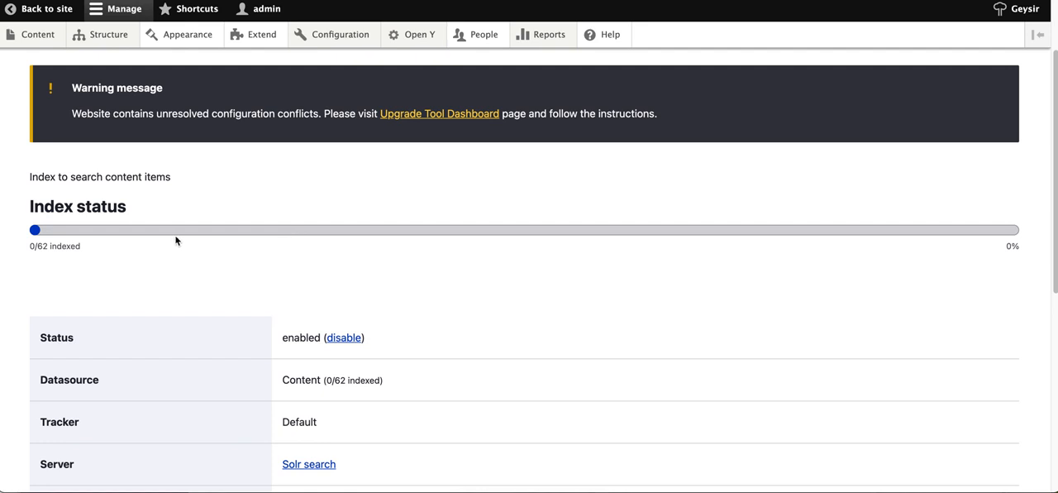
pyautogui.scroll(-3)
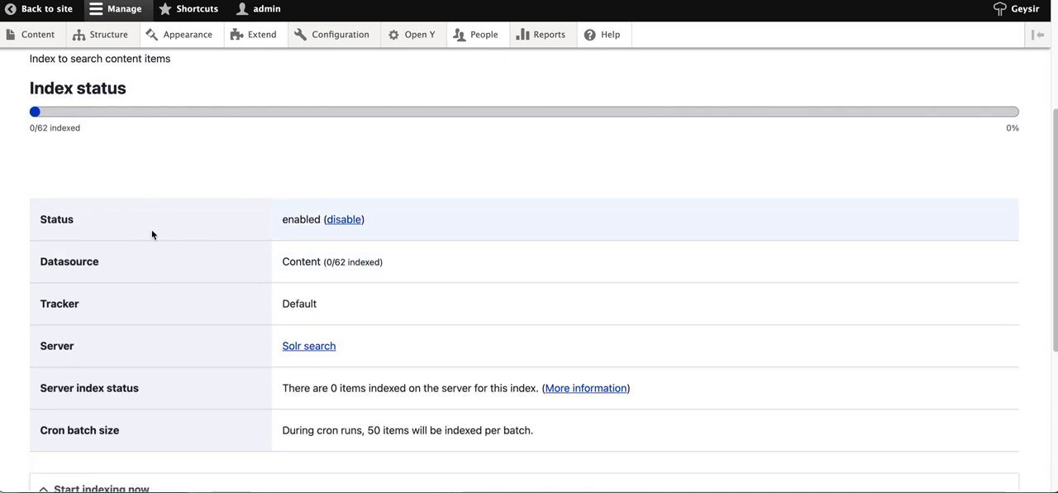
pyautogui.scroll(3)
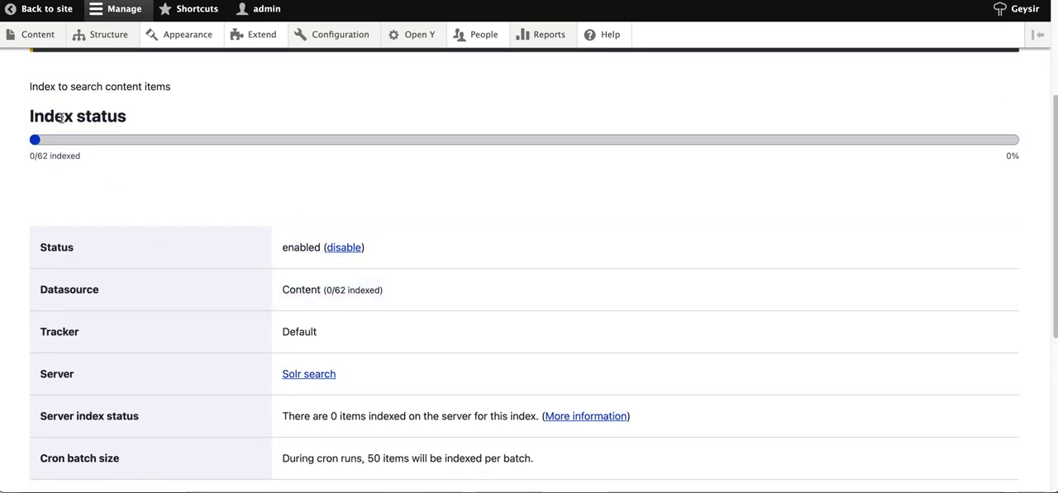
pyautogui.moveTo(46, 165)
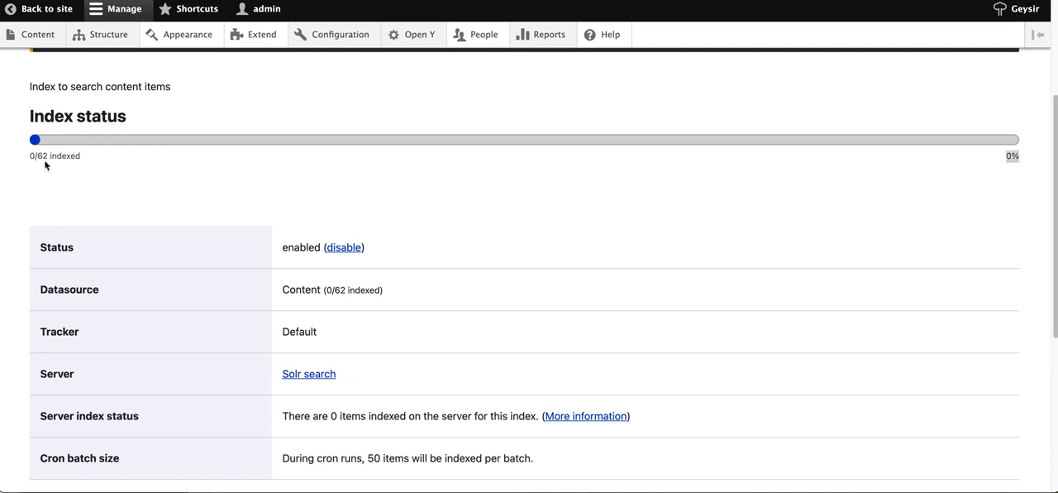
pyautogui.scroll(-3)
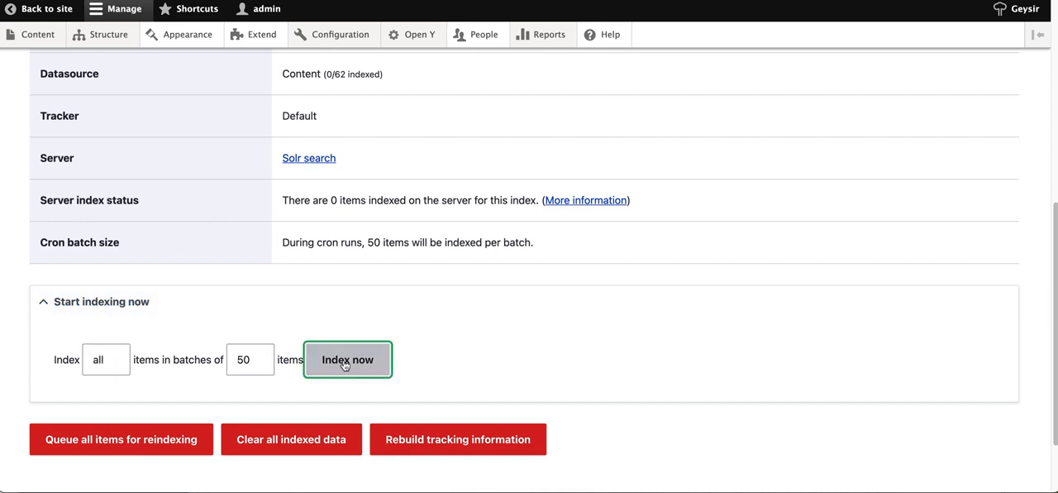
# - Run 'Index now' until all 62 items are successfully indexed
pyautogui.click(347, 358)
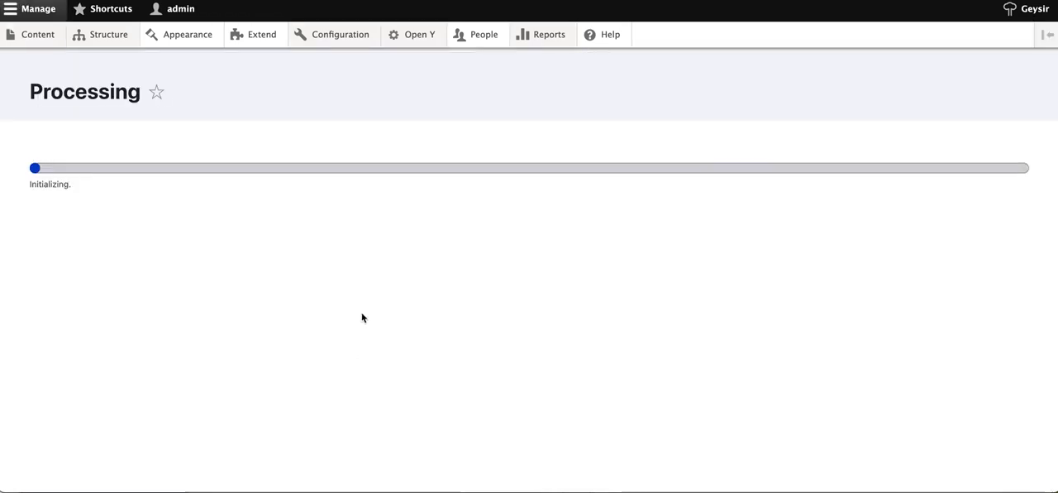
pyautogui.moveTo(370, 280)
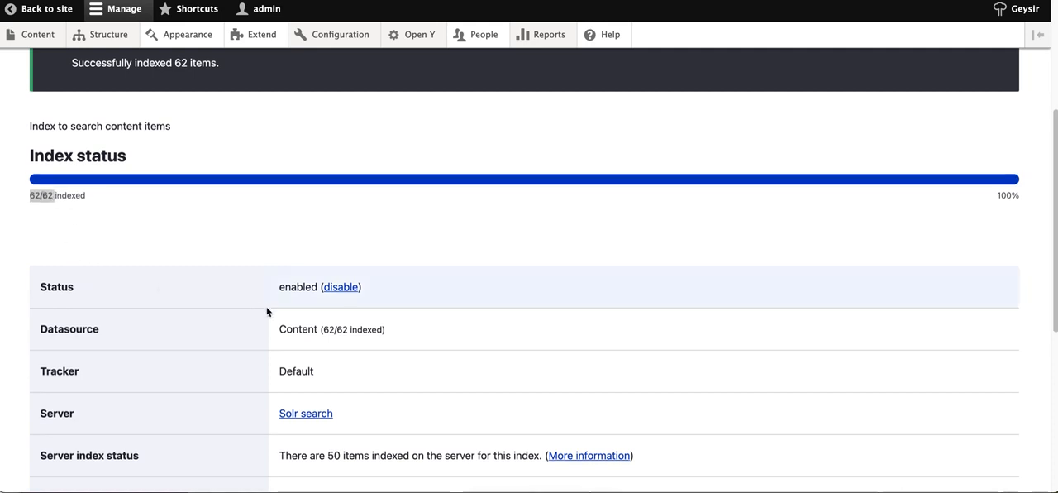
pyautogui.scroll(3)
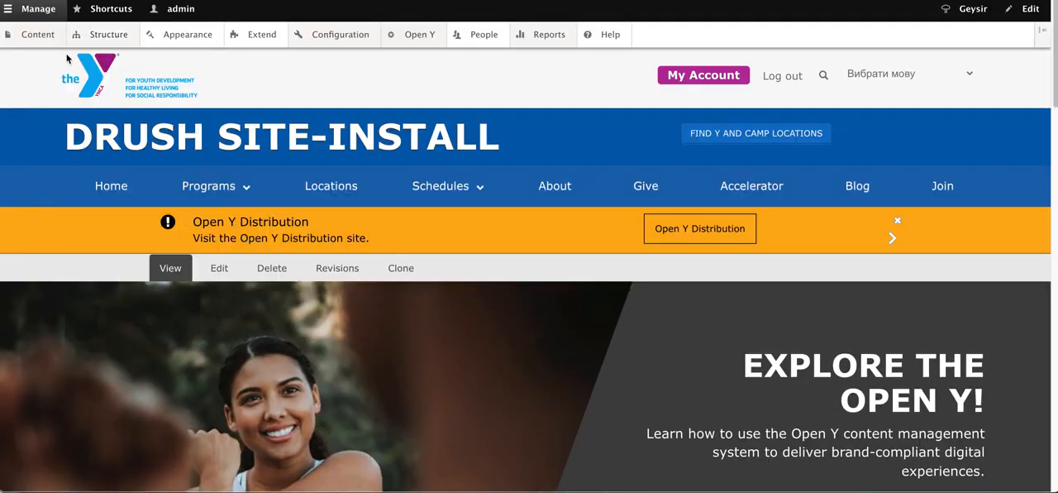
pyautogui.moveTo(812, 85)
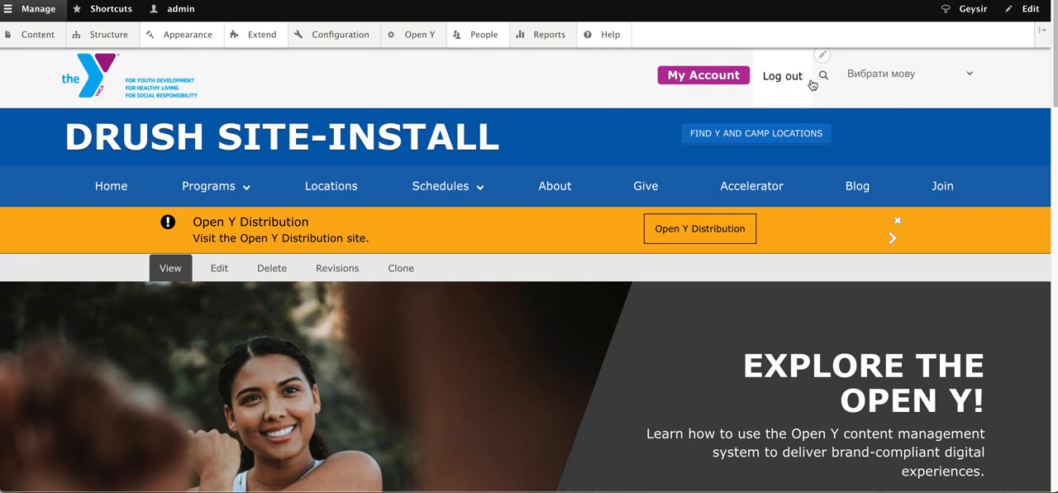
# - Search the Open Y site for 'ymca' from the header search box
pyautogui.click(823, 74)
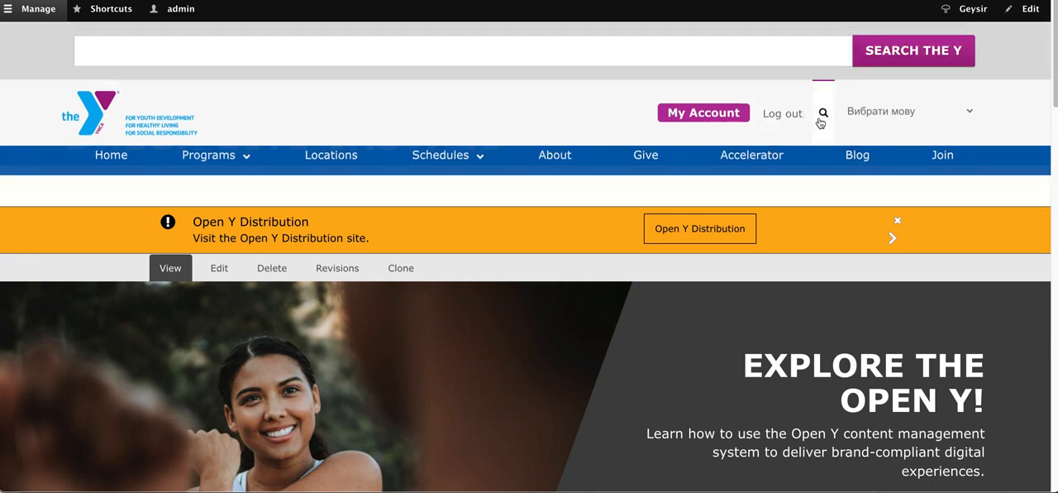
pyautogui.moveTo(822, 116)
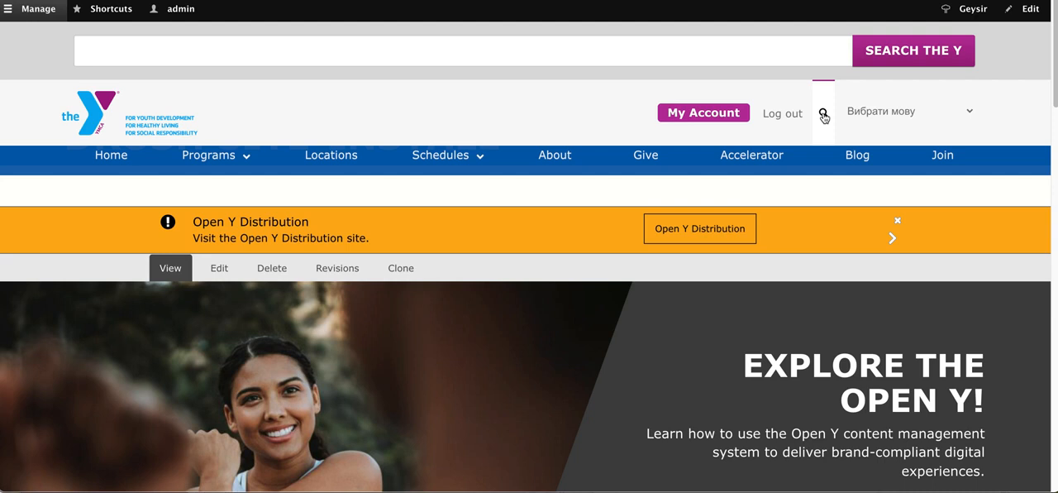
pyautogui.write('ymca')
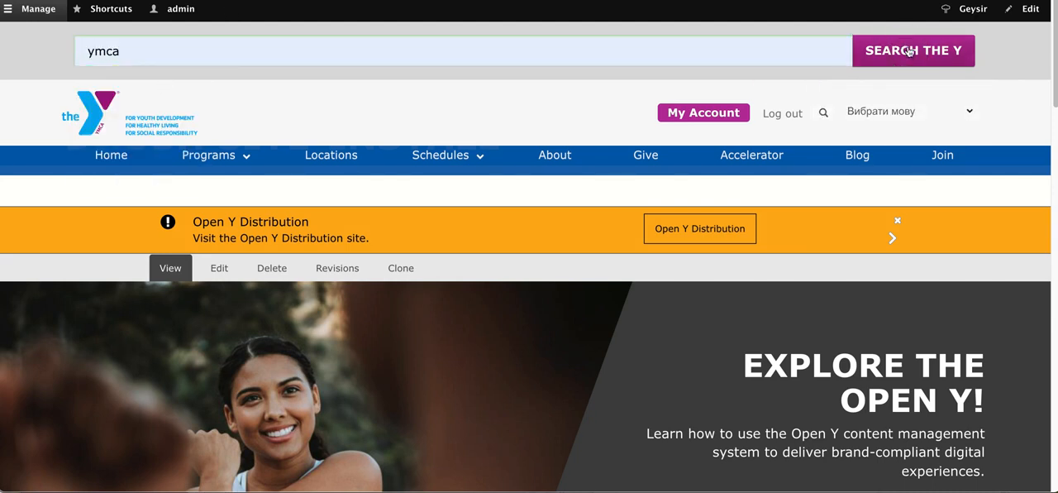
pyautogui.moveTo(725, 52)
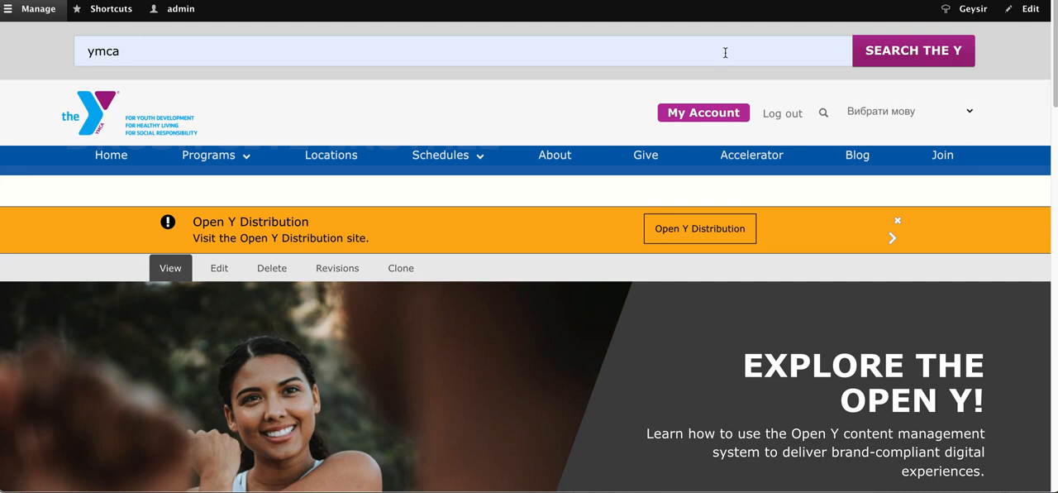
pyautogui.click(913, 50)
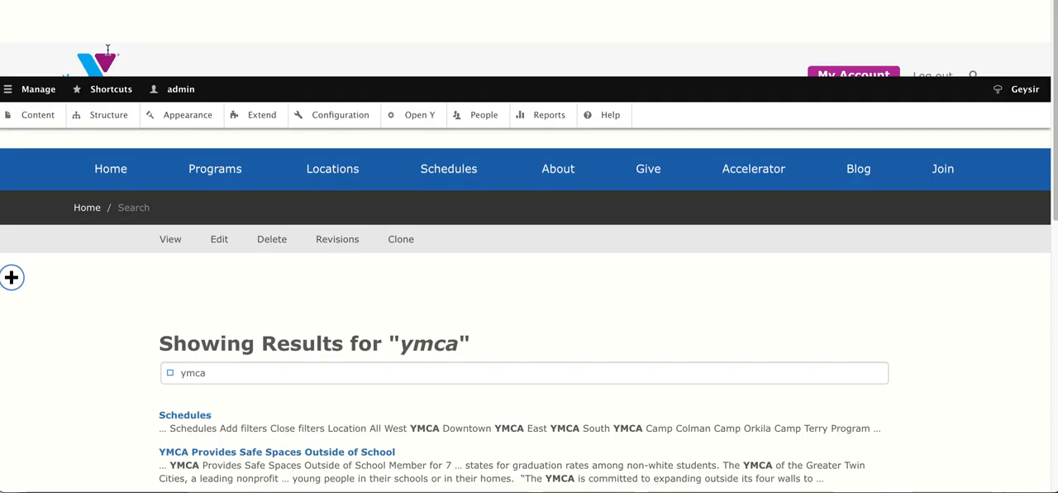
pyautogui.scroll(-3)
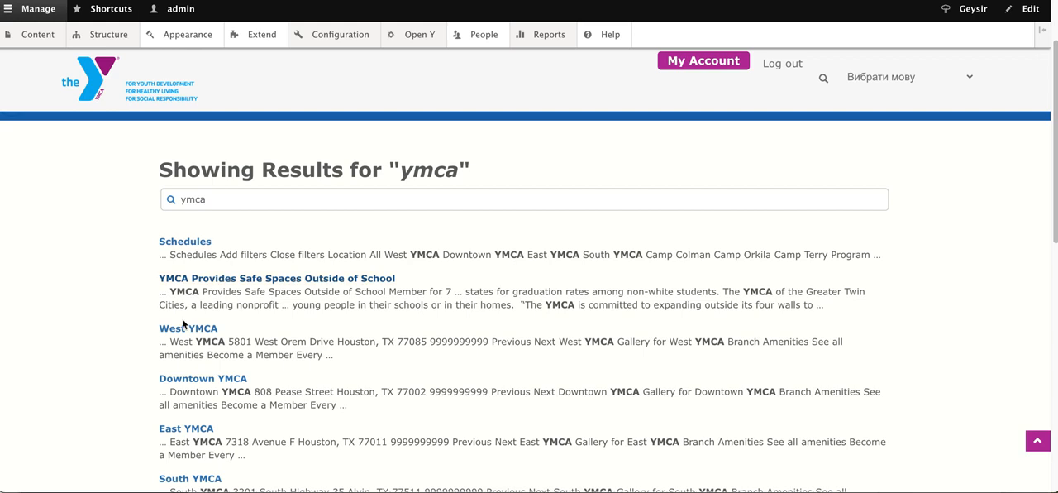
pyautogui.moveTo(185, 245)
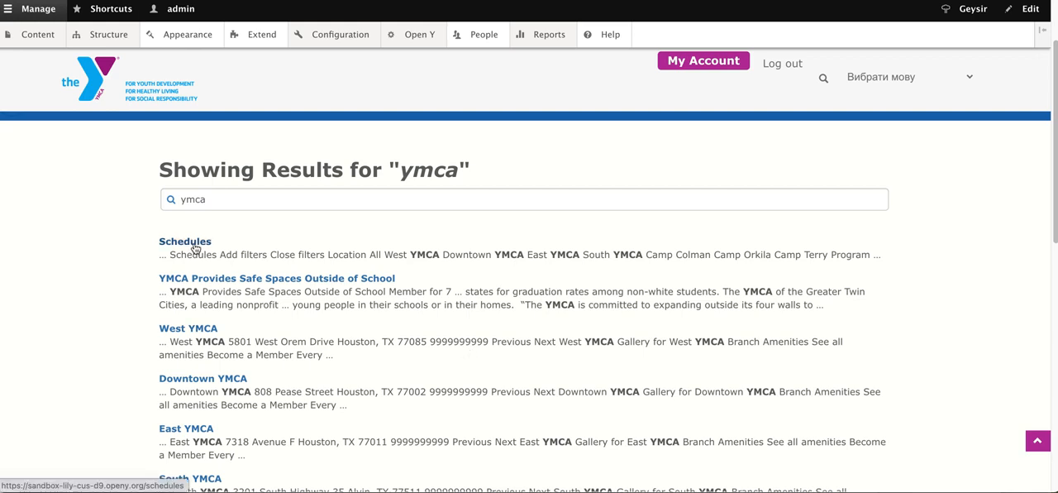
pyautogui.moveTo(542, 245)
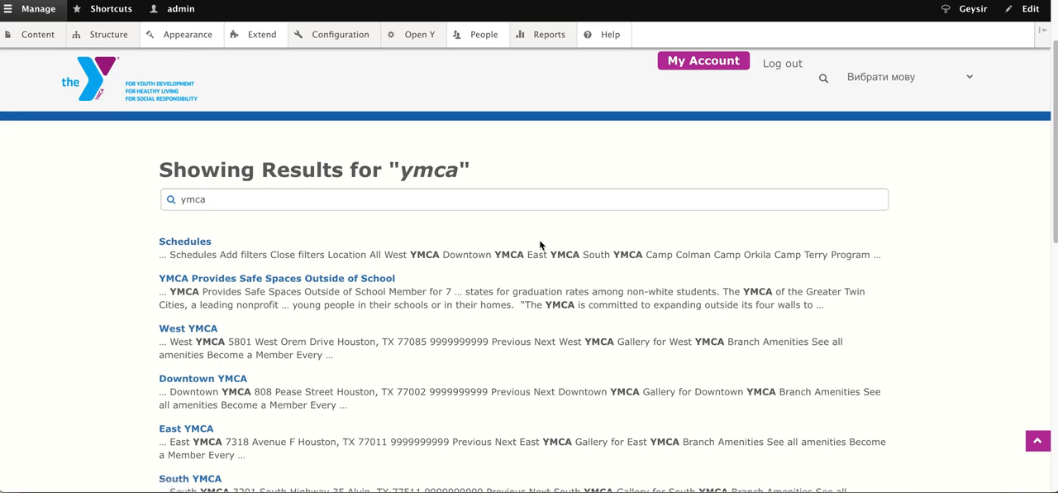
pyautogui.moveTo(556, 252)
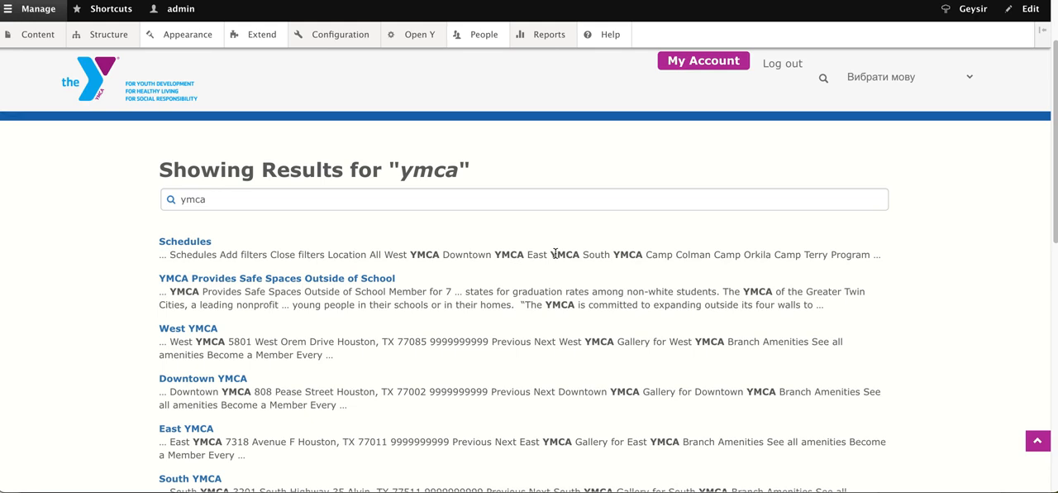
pyautogui.moveTo(535, 288)
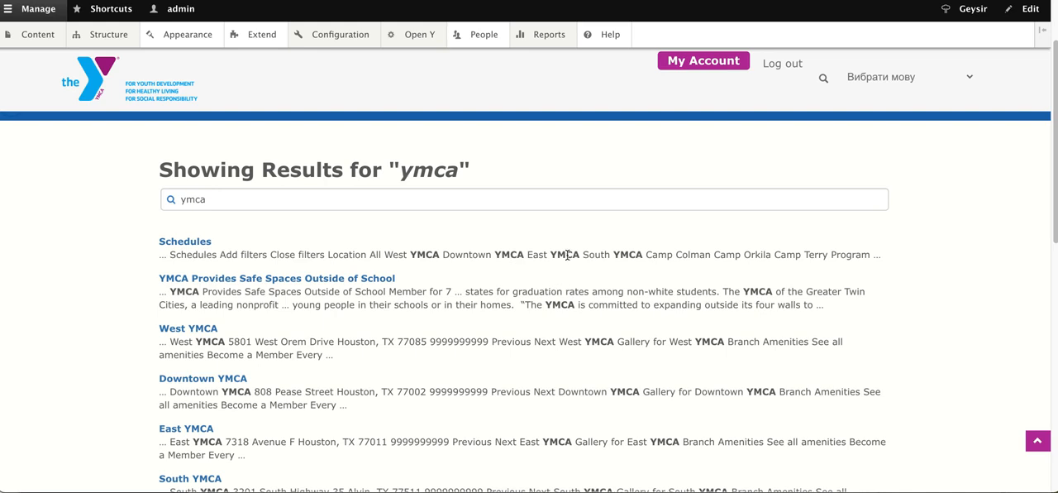
pyautogui.moveTo(566, 256)
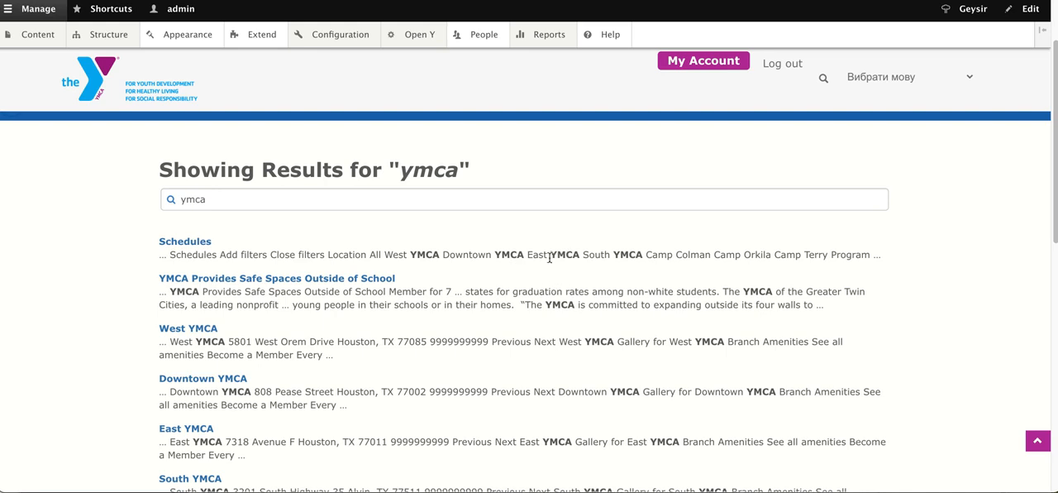